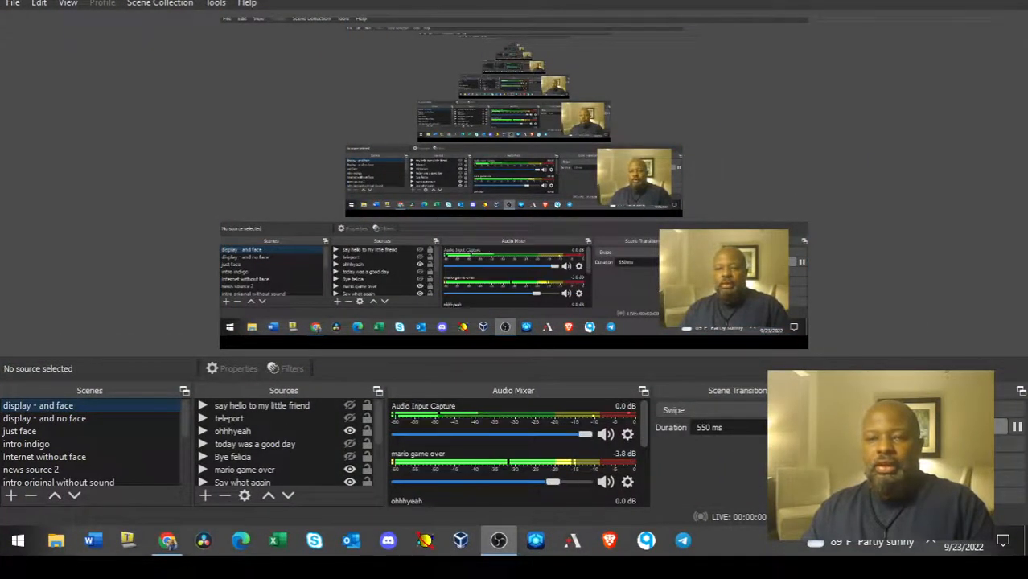
Switch from OBS Studio to the Chrome window showing the Twitter feed
left_click(167, 540)
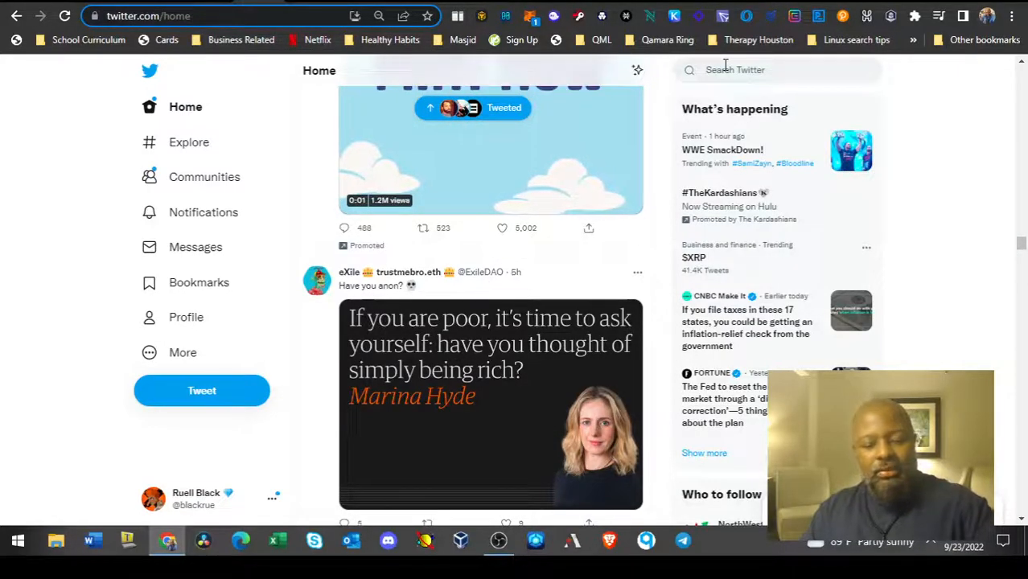
Search Twitter for 'lcx' using the search box
left_click(775, 71)
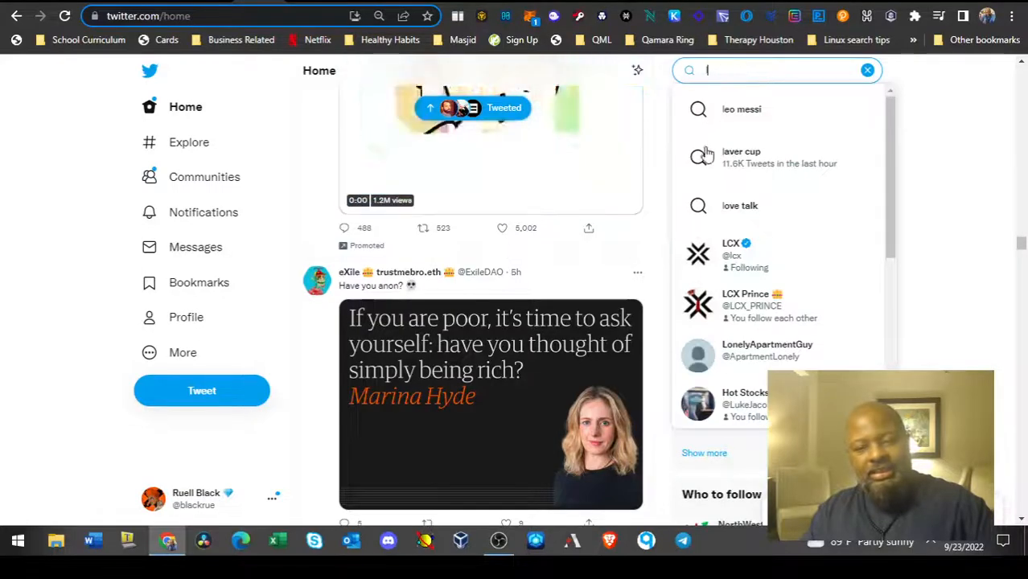
type("lcx")
type("d")
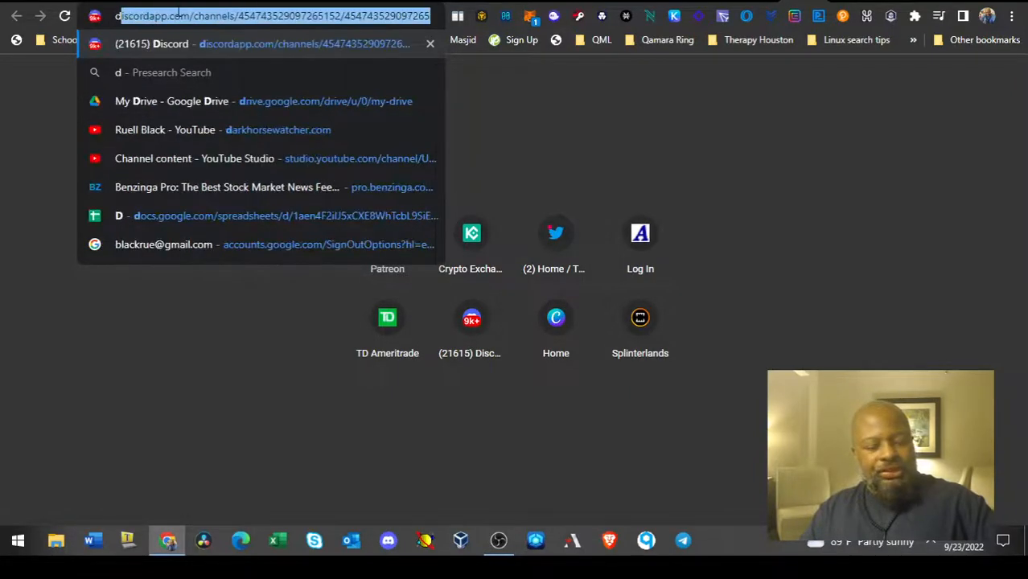
Load the YouTube channel page from the address bar suggestion, then return to the Twitter tab
type("a")
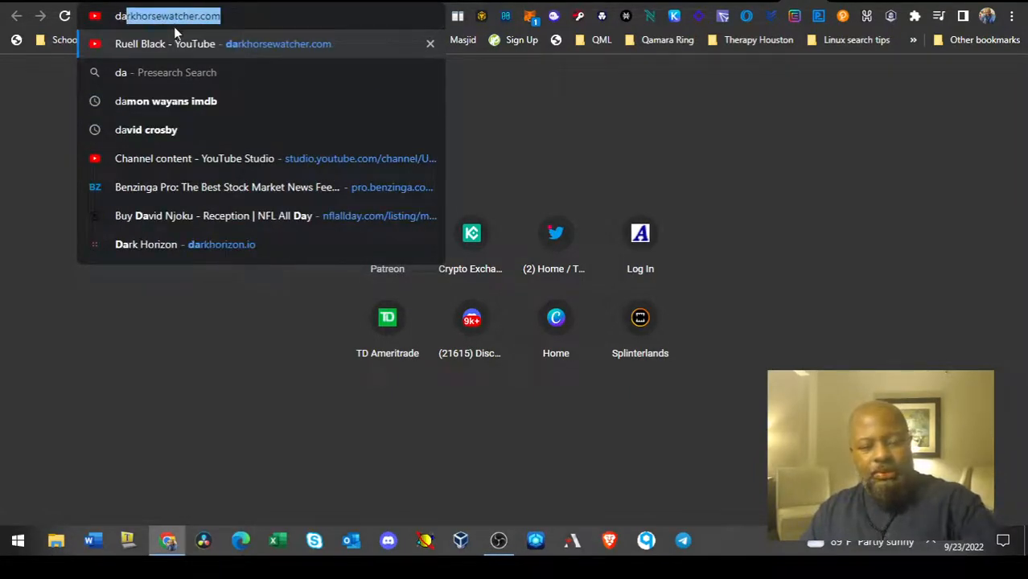
left_click(194, 159)
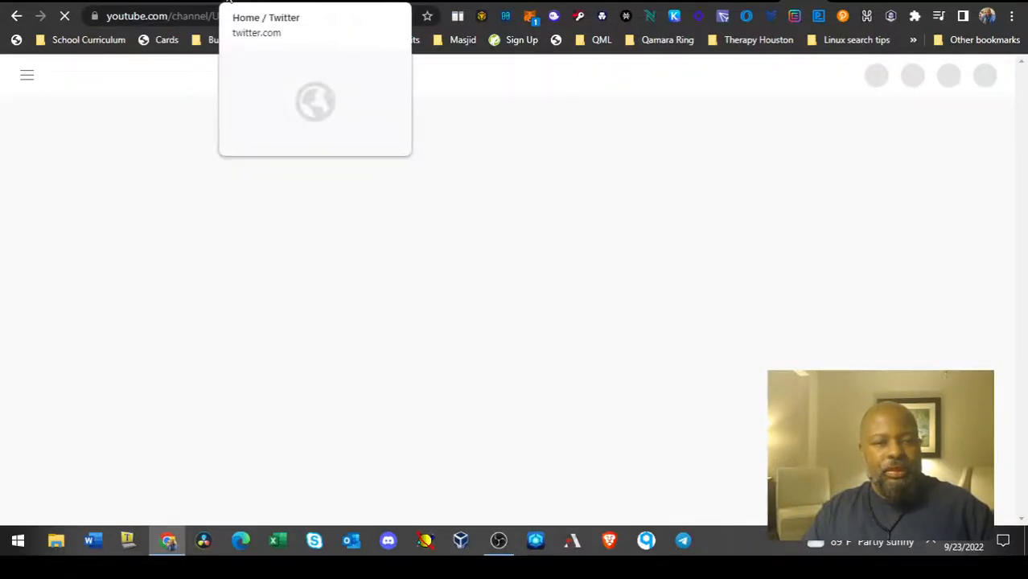
left_click(265, 18)
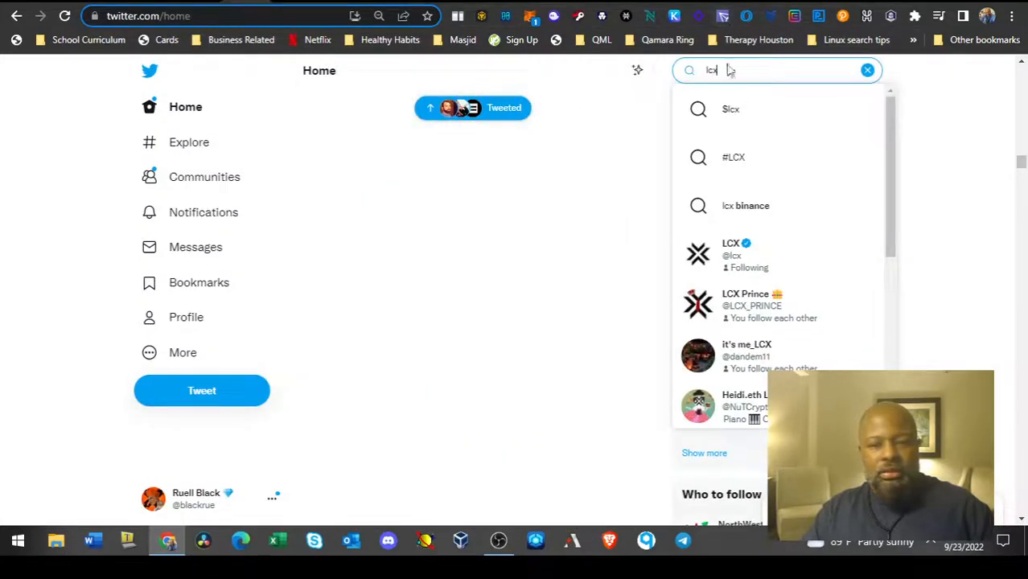
Open the LCX profile from the search suggestions and play its pinned revamp video full screen
left_click(730, 254)
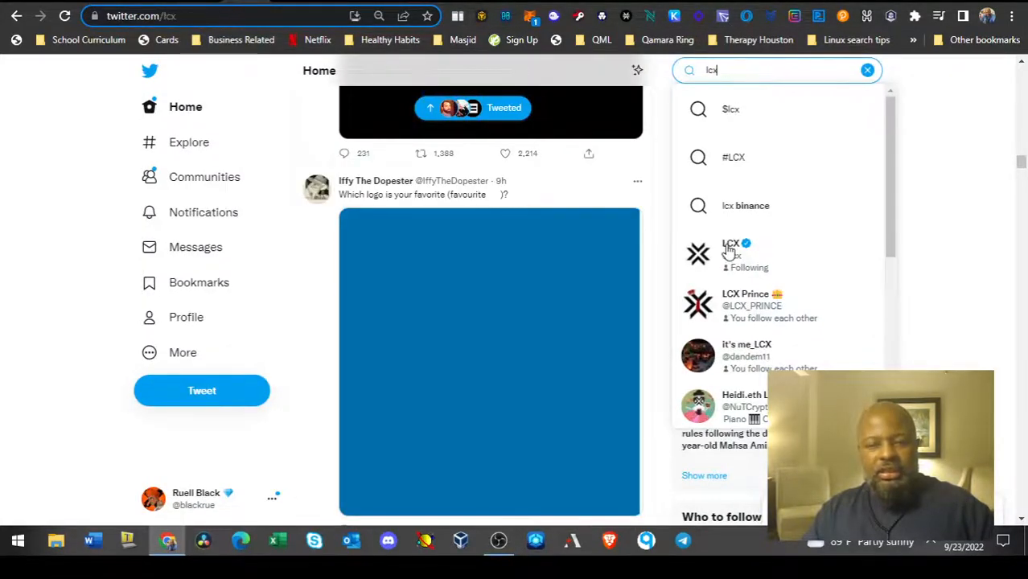
left_click(730, 254)
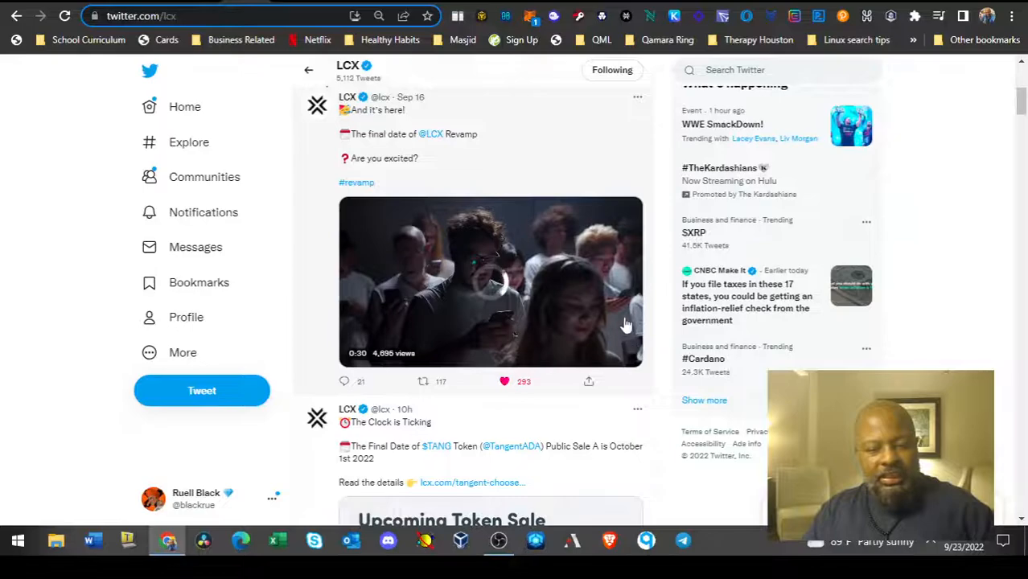
left_click(491, 281)
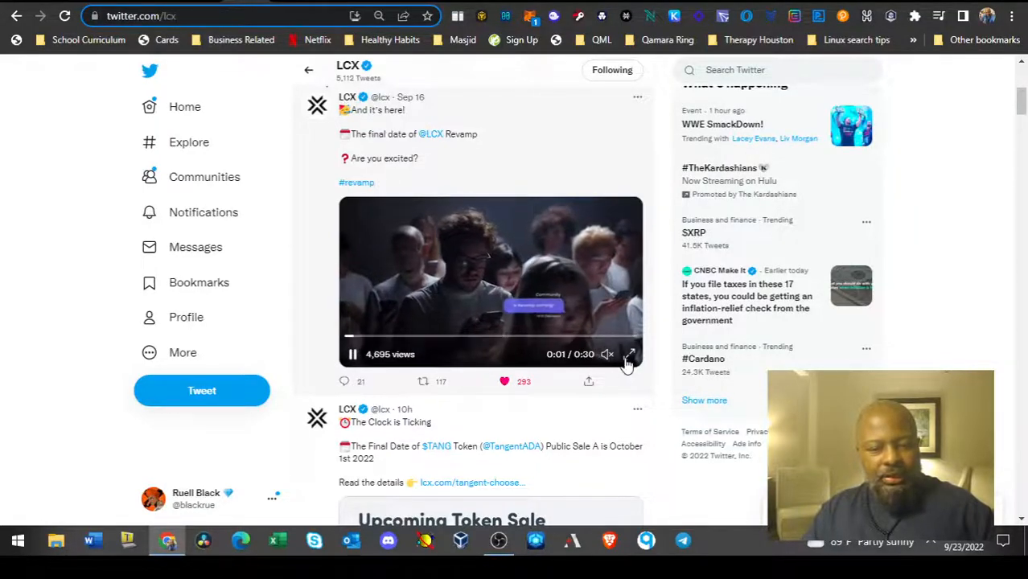
left_click(629, 356)
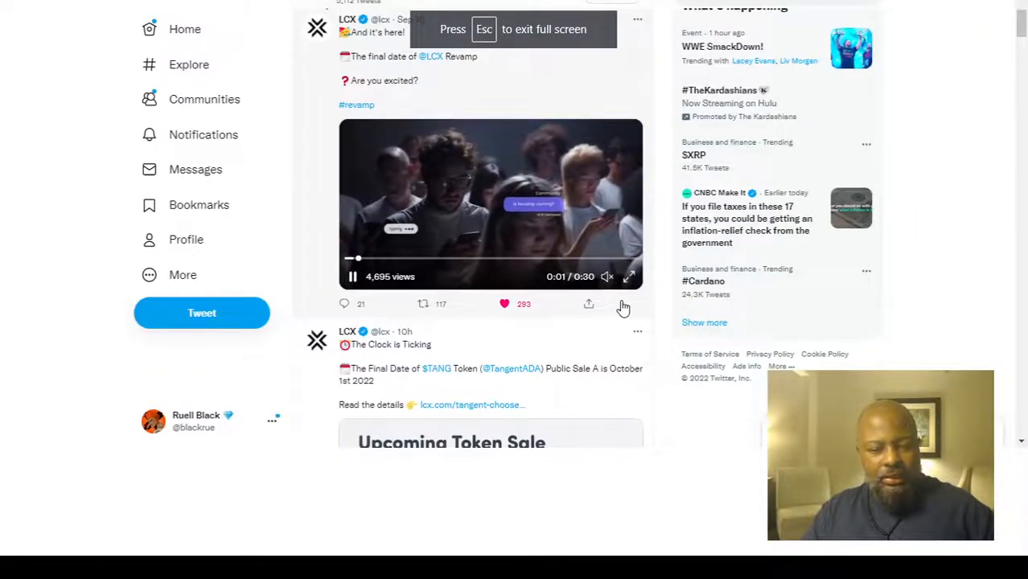
Watch the LCX revamp video full screen, pausing and resuming it along the way
left_click(629, 276)
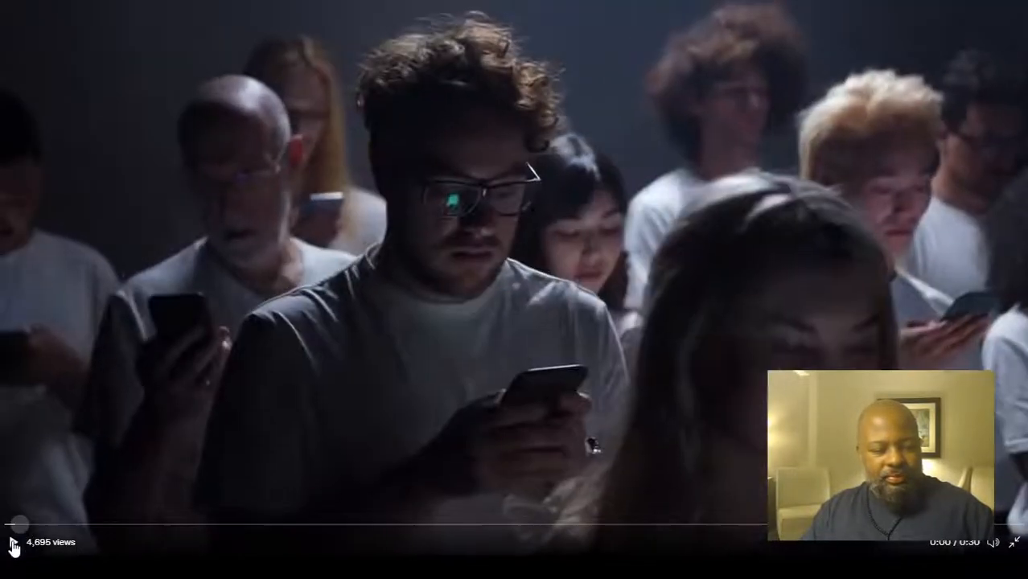
left_click(13, 542)
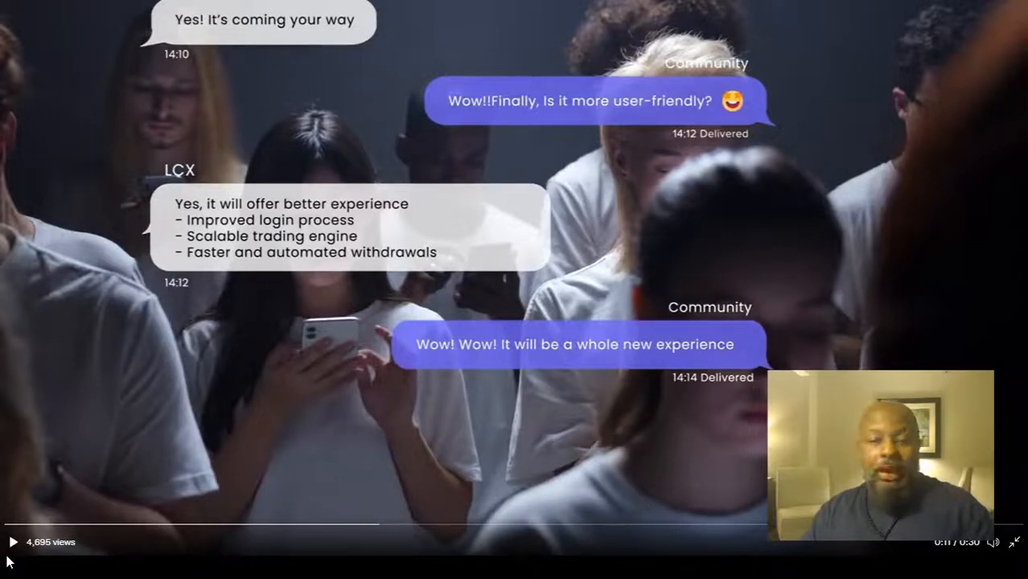
left_click(13, 541)
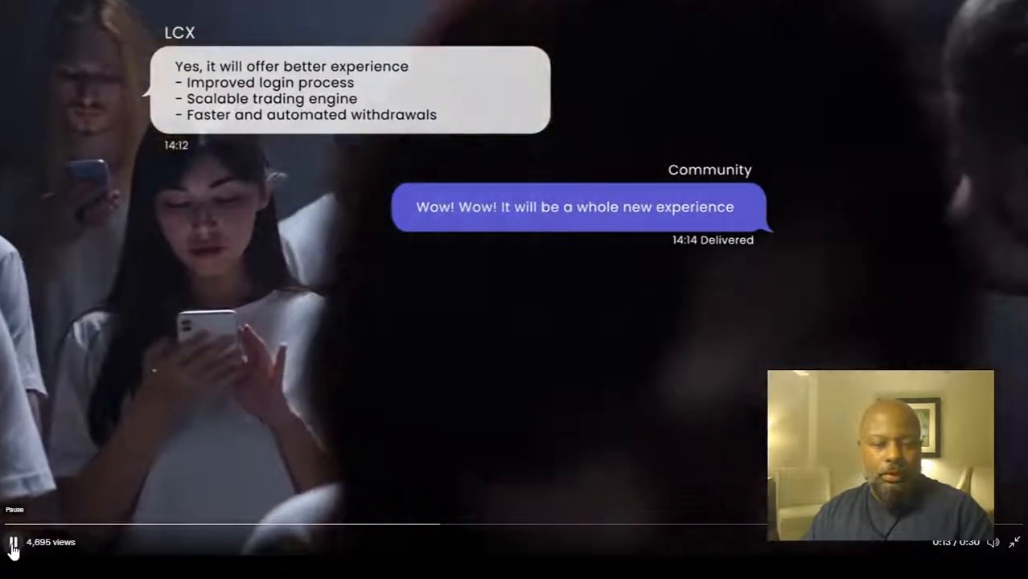
left_click(13, 543)
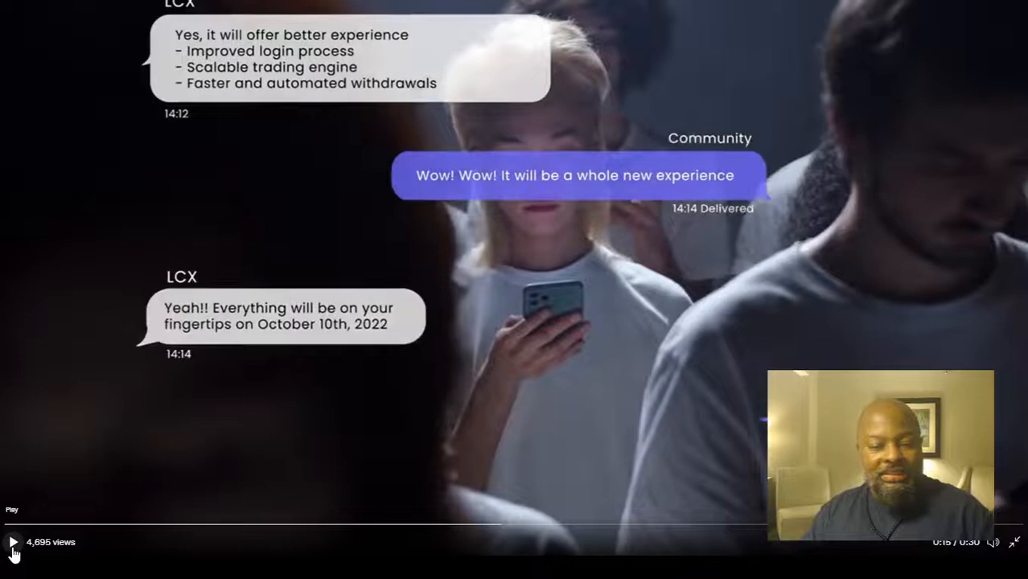
left_click(13, 540)
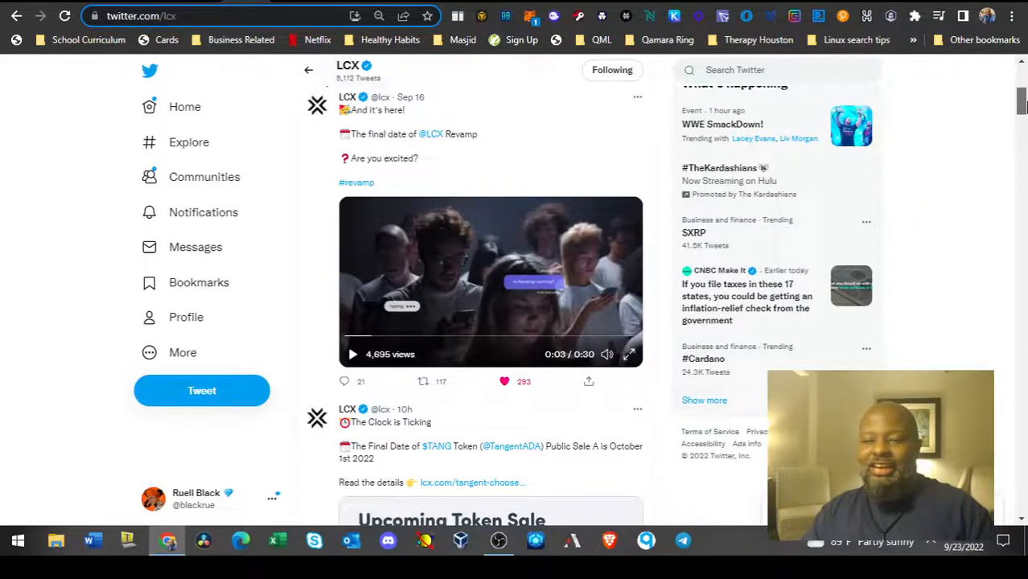
Scroll down the LCX profile to the Upcoming TANG Token Sale tweet
scroll("down", 3)
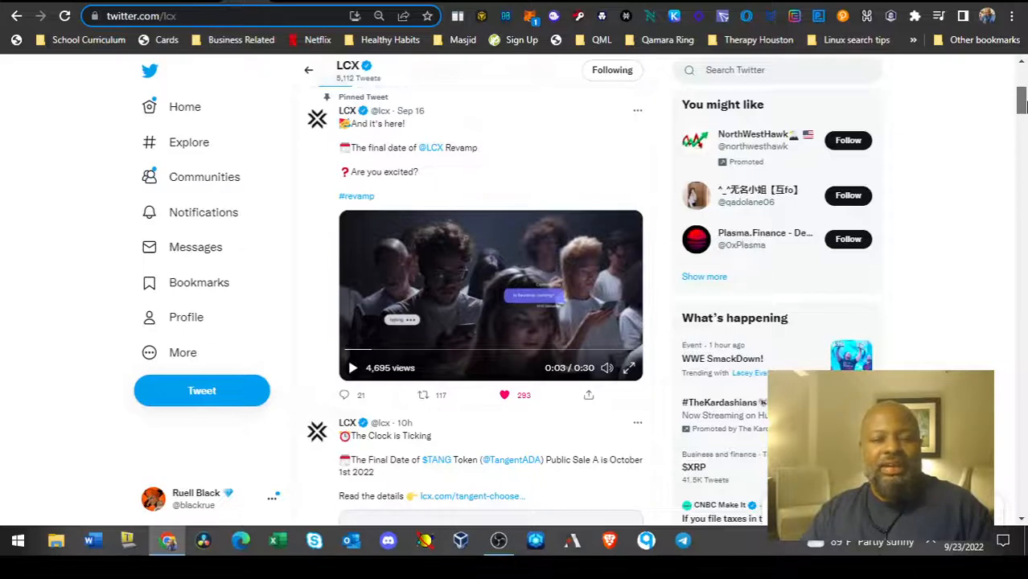
scroll("down", 3)
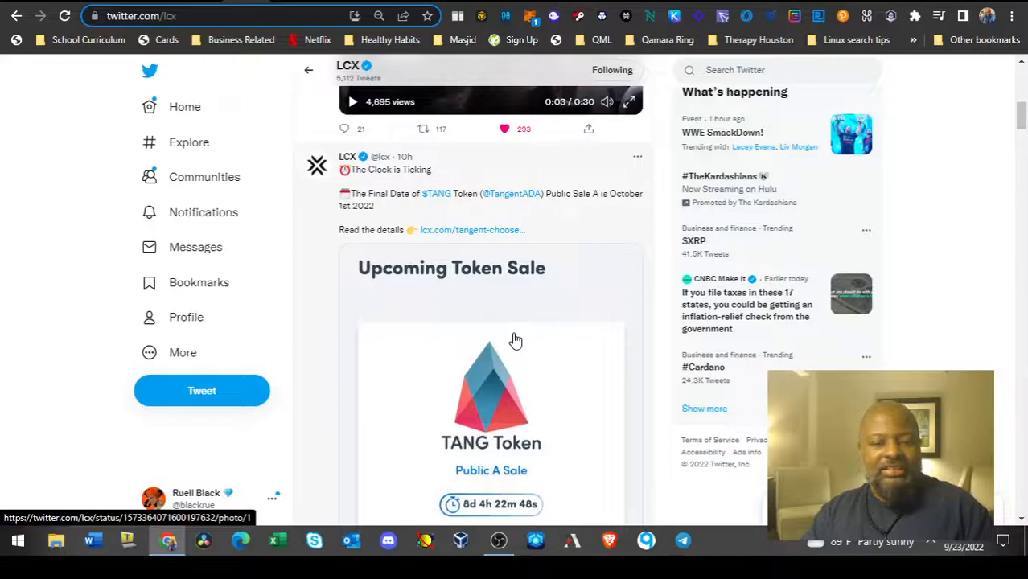
mouse_move(519, 328)
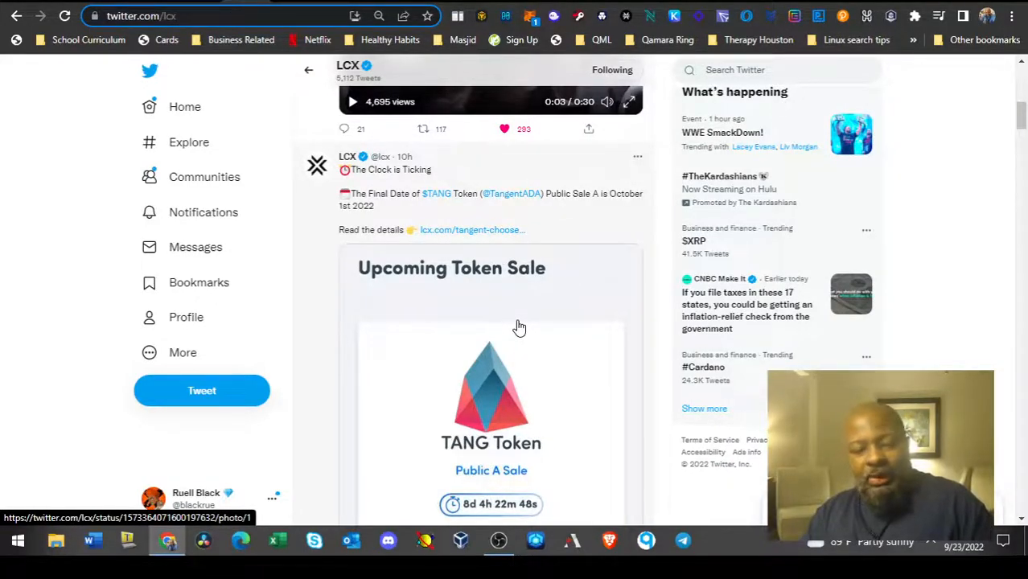
mouse_move(479, 338)
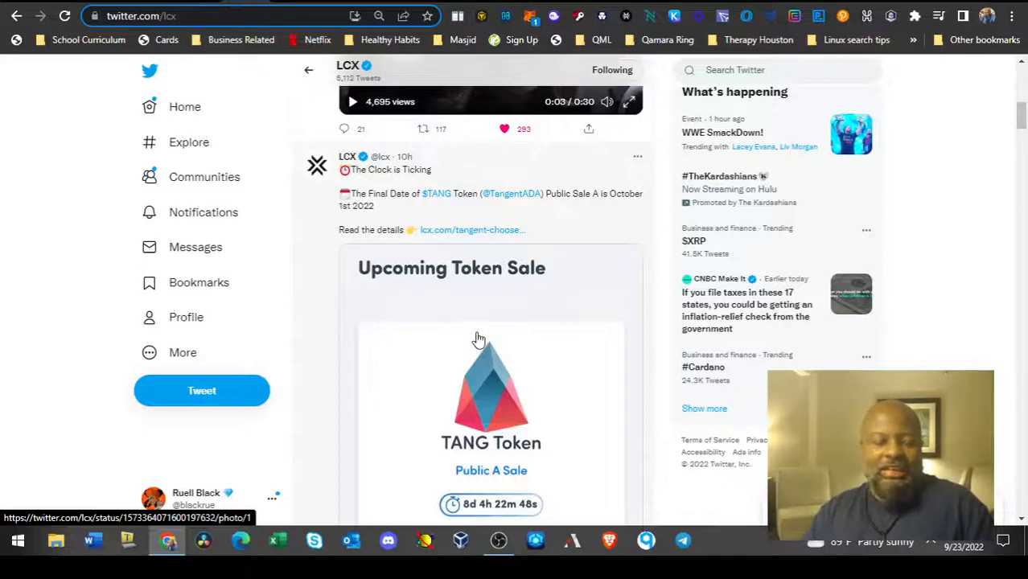
mouse_move(460, 337)
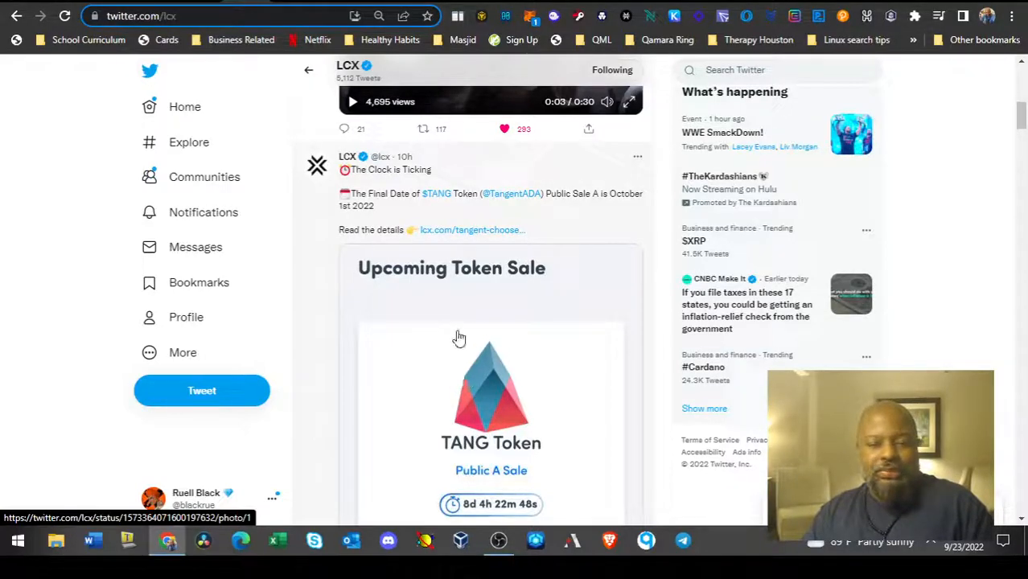
mouse_move(525, 197)
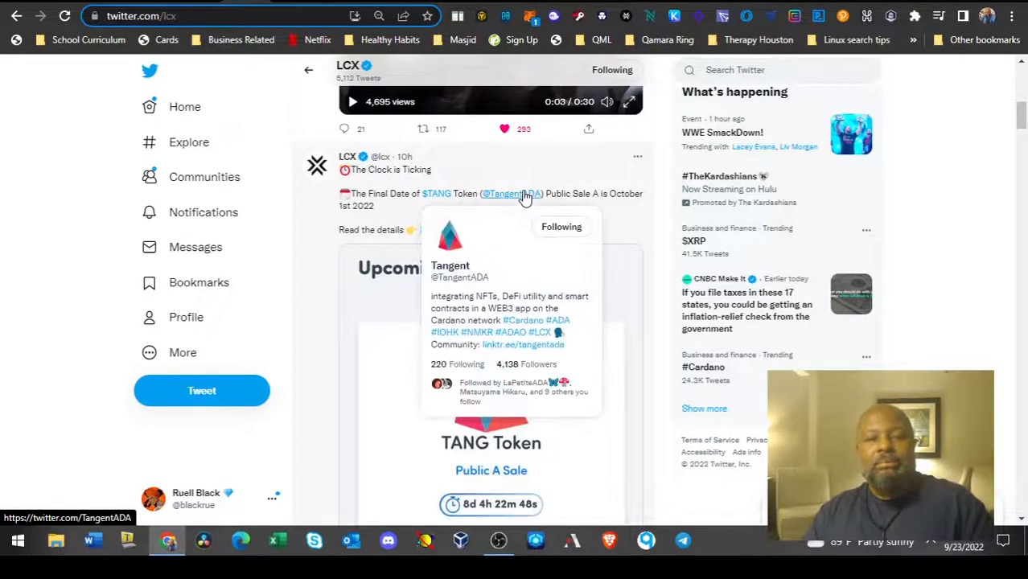
mouse_move(483, 6)
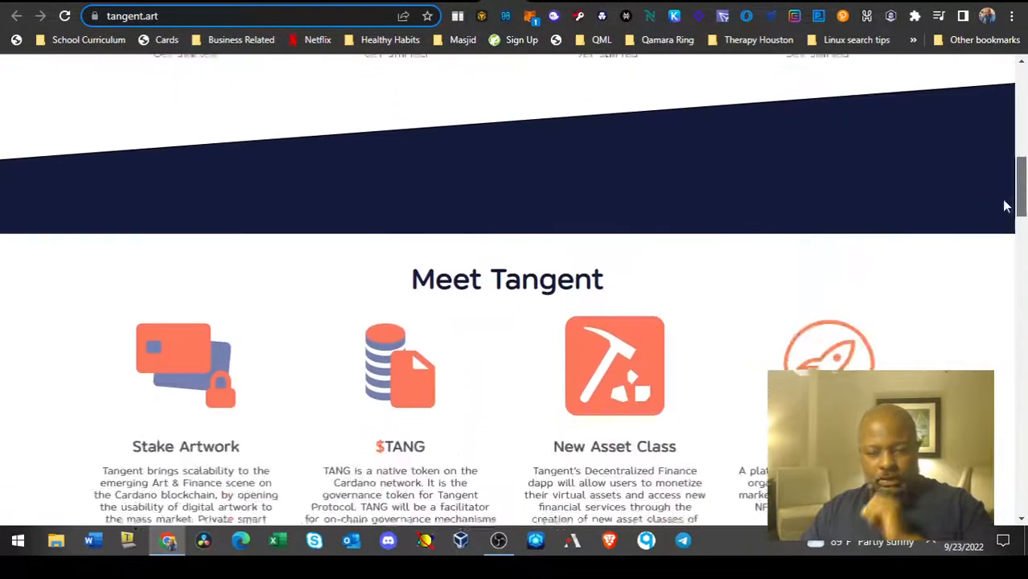
Scroll through the tangent.art sections and back up to the homepage banner
scroll("down", 3)
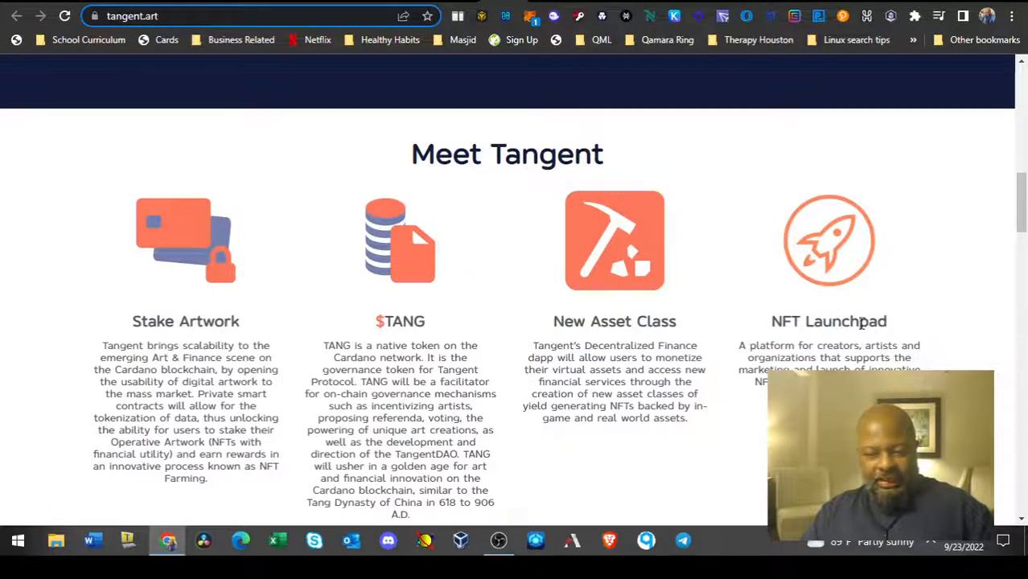
mouse_move(506, 362)
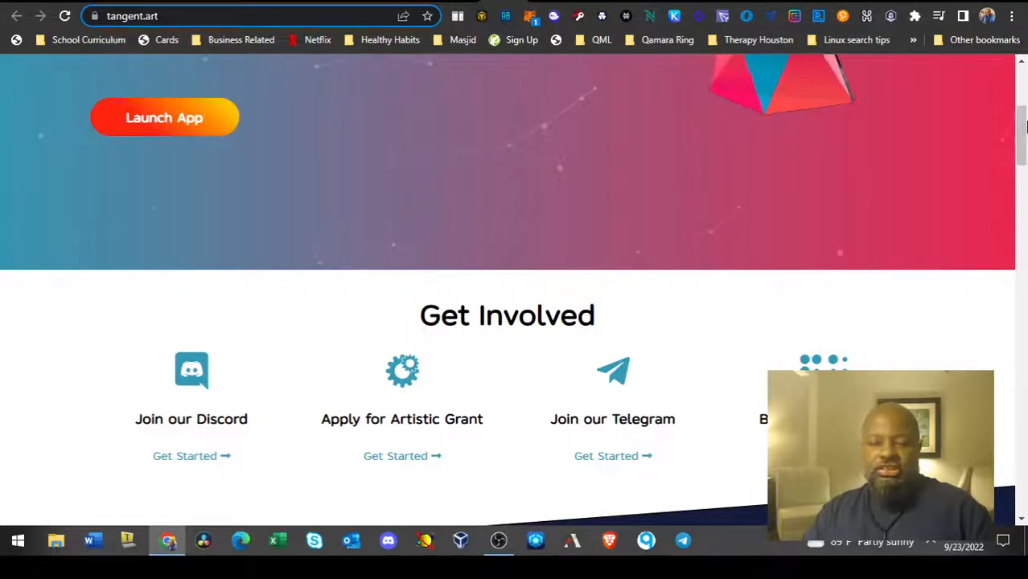
scroll("up", 3)
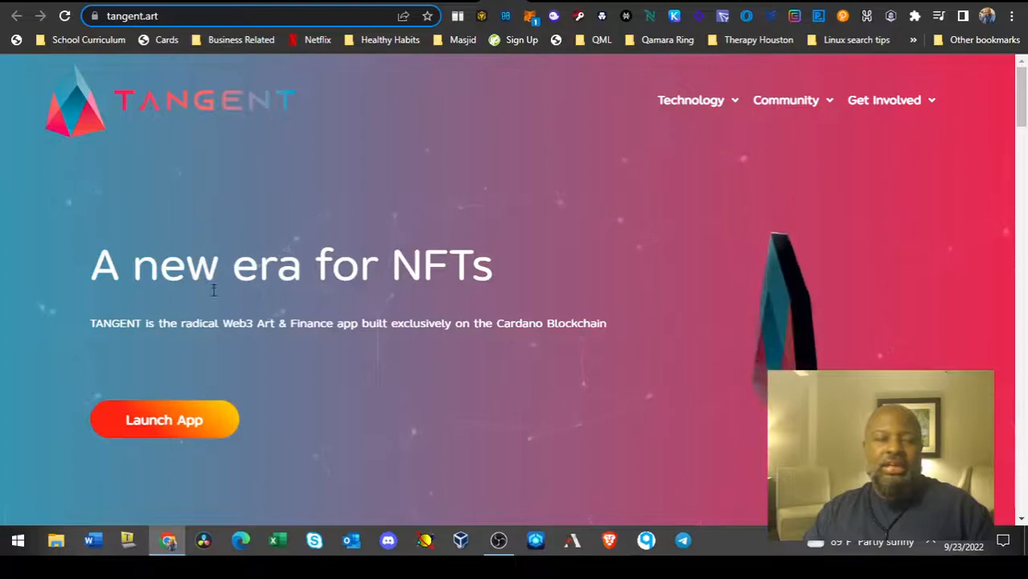
mouse_move(512, 216)
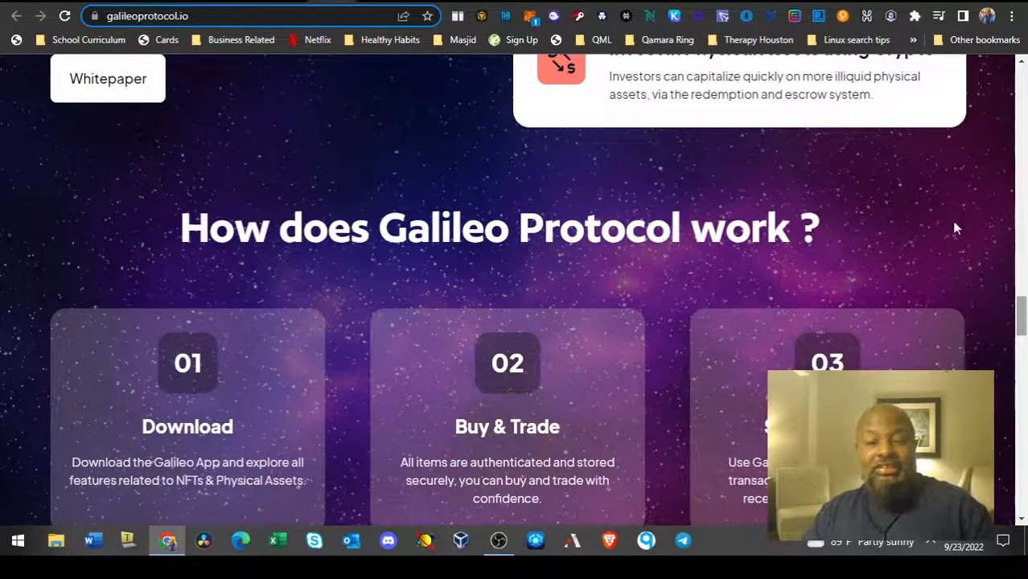
Scroll down the galileoprotocol.io page to the physical-goods NFT marketplace app preview
scroll("down", 3)
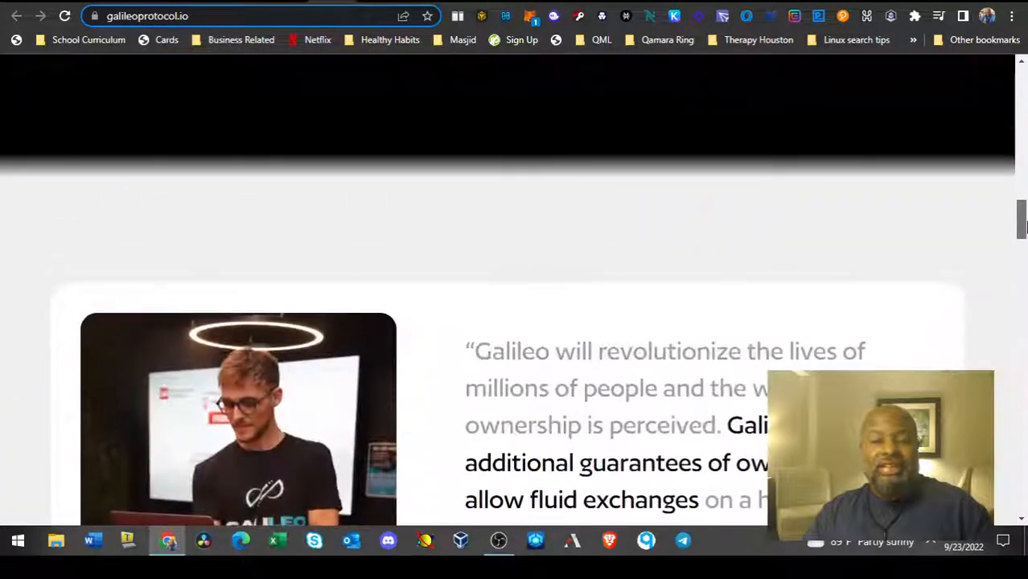
scroll("down", 3)
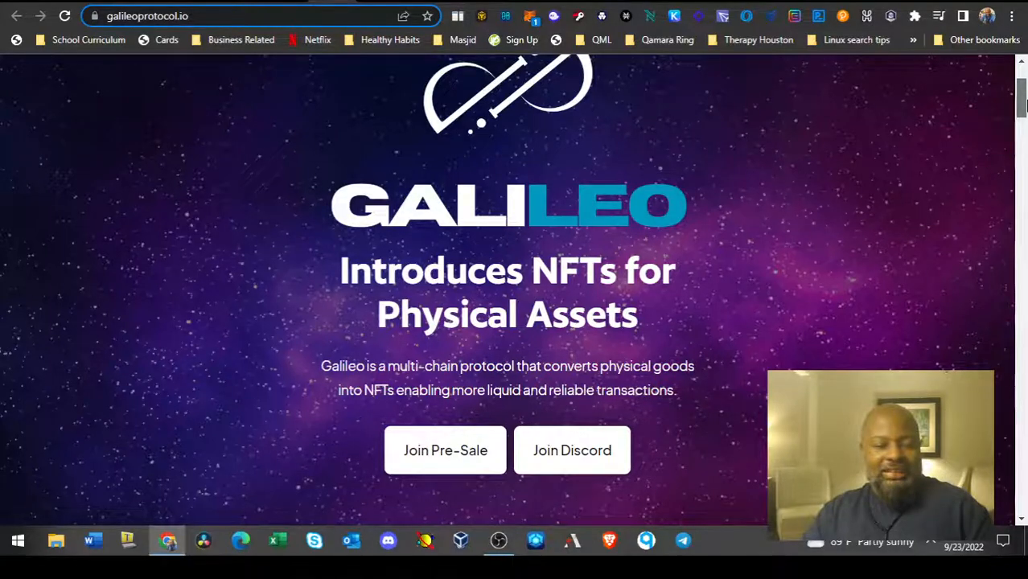
scroll("down", 3)
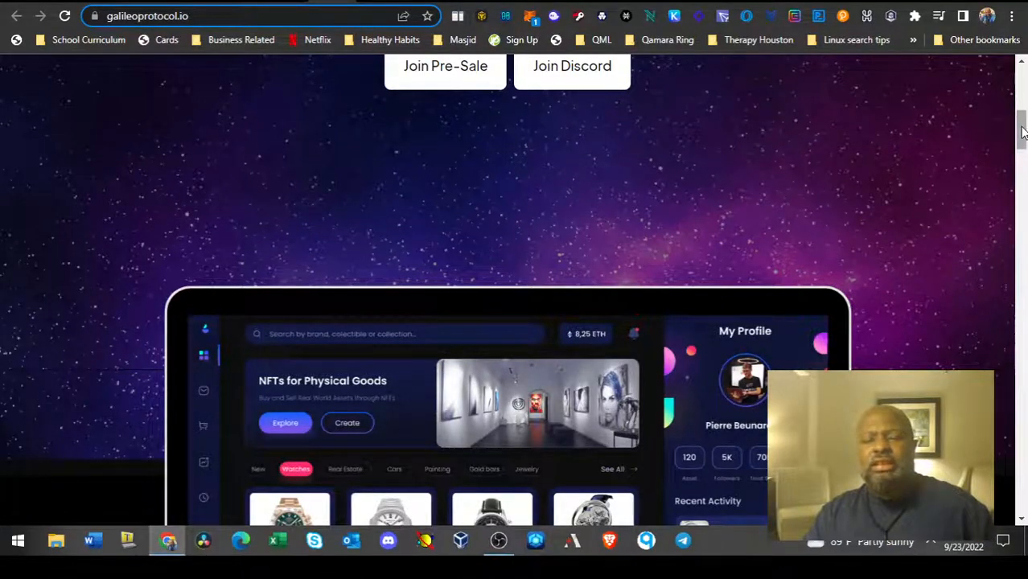
scroll("down", 3)
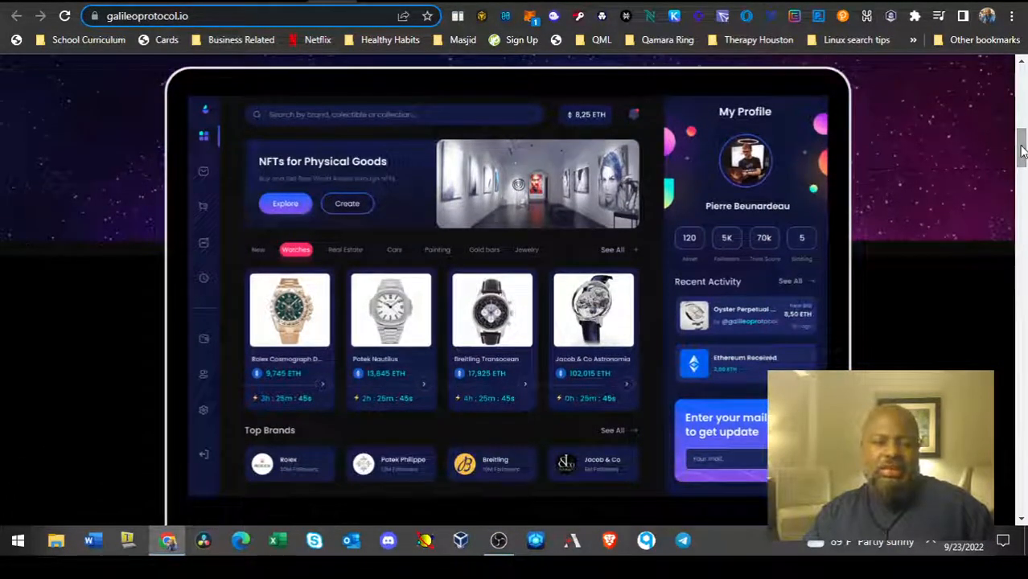
mouse_move(875, 247)
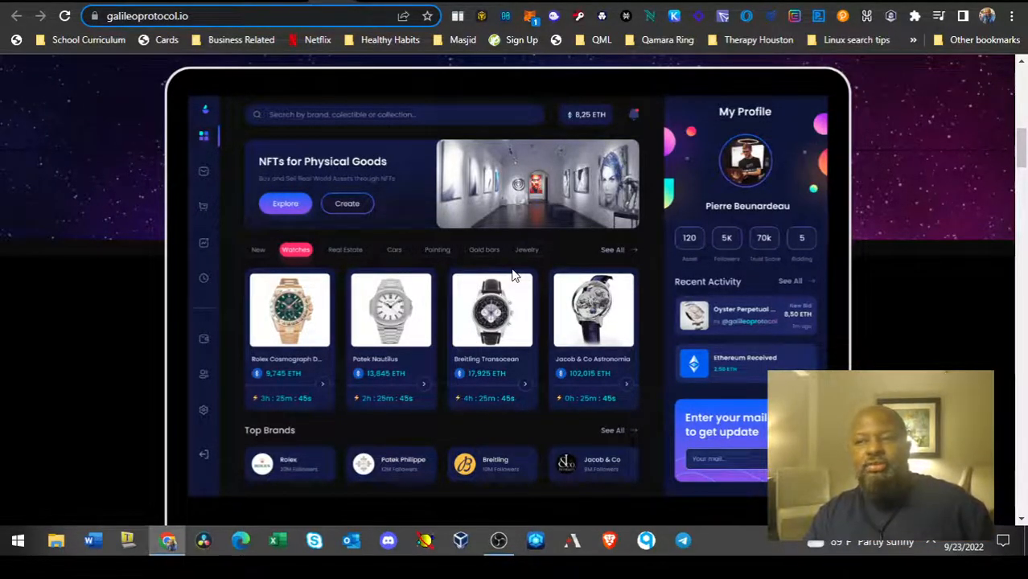
mouse_move(510, 283)
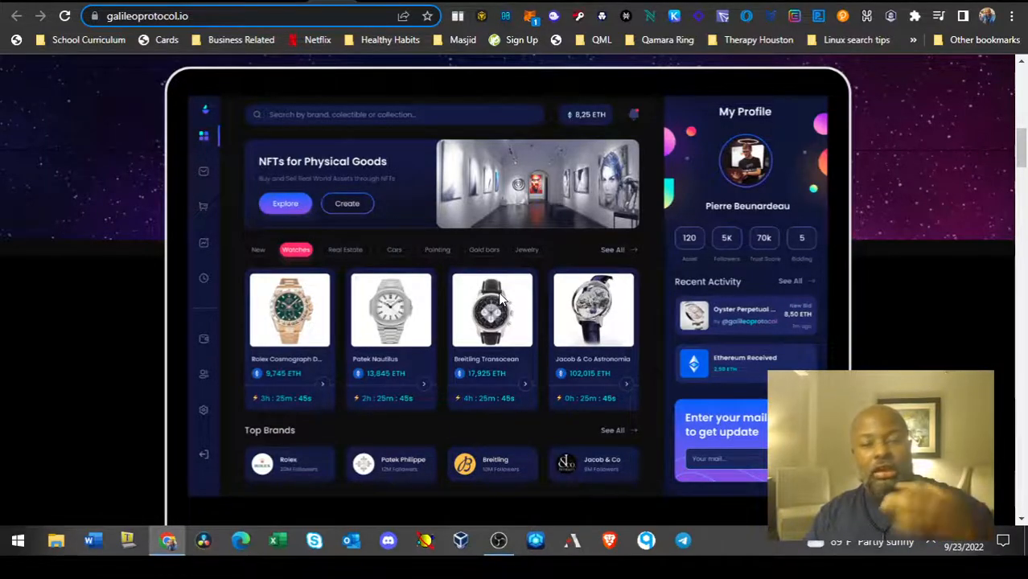
mouse_move(550, 318)
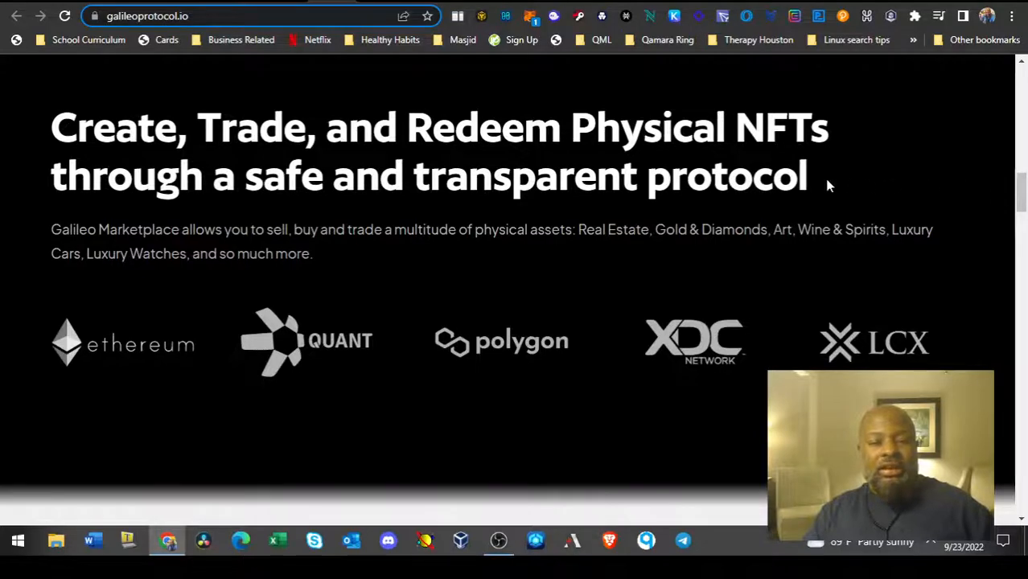
mouse_move(447, 497)
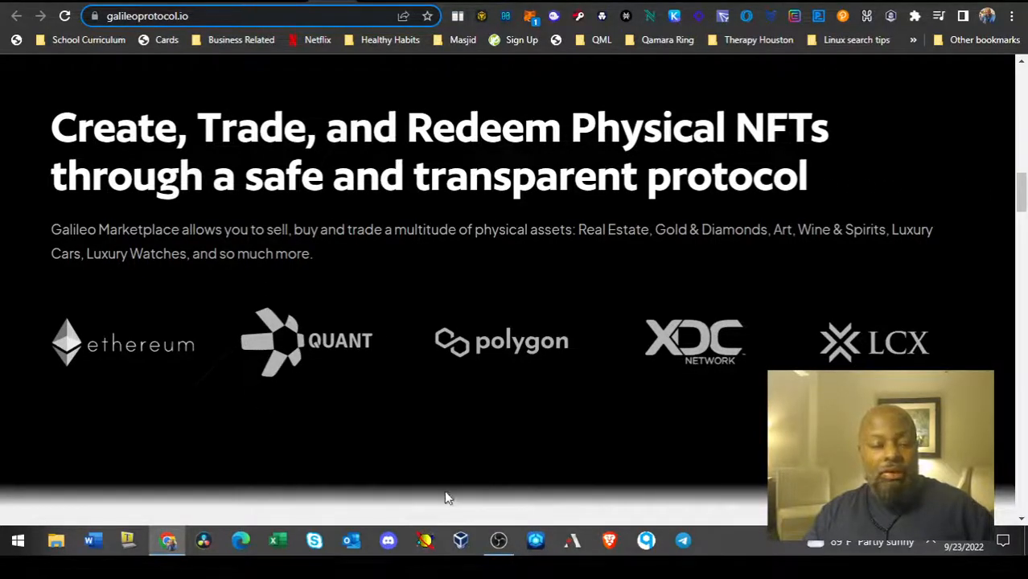
mouse_move(303, 377)
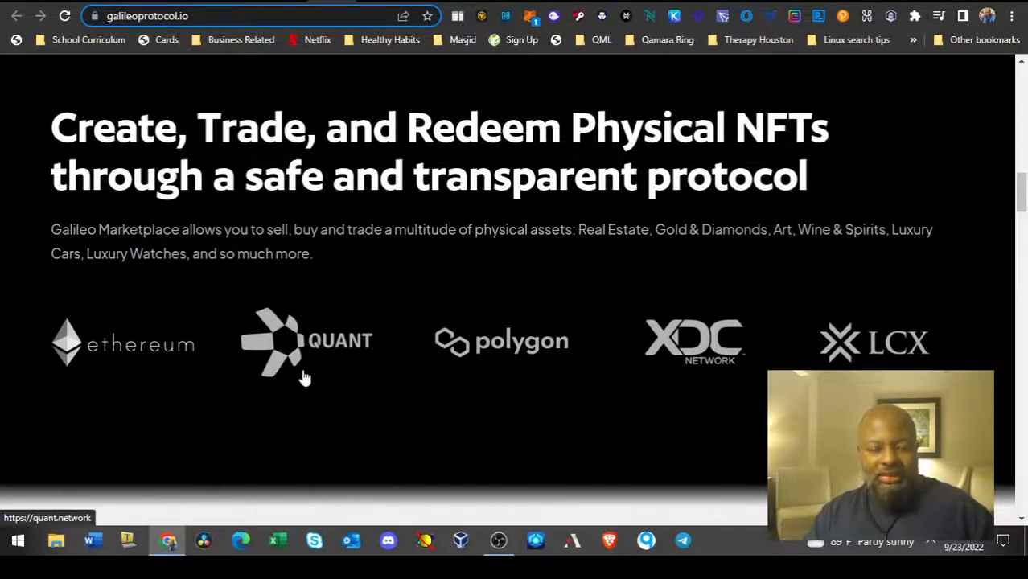
mouse_move(293, 378)
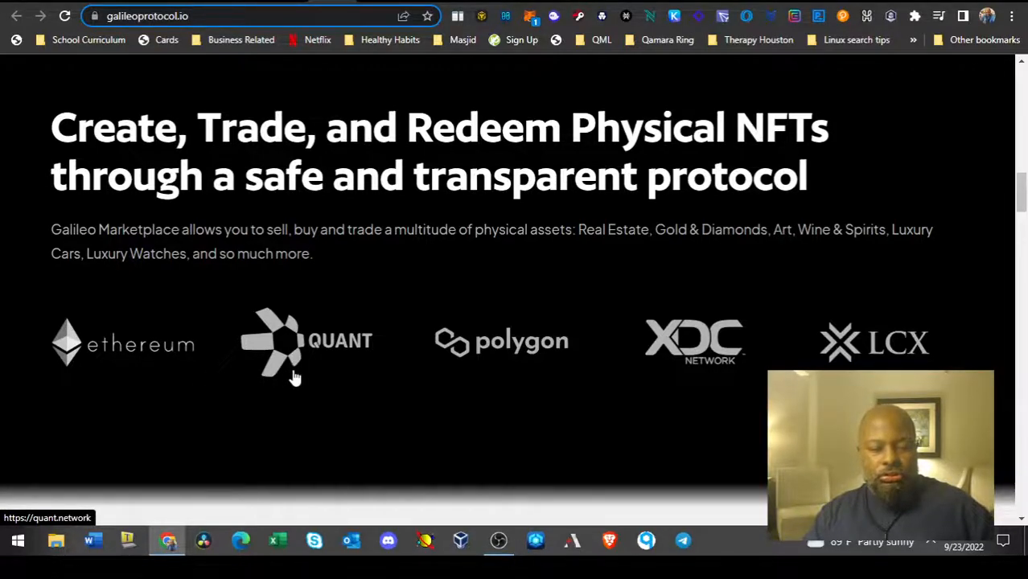
mouse_move(421, 283)
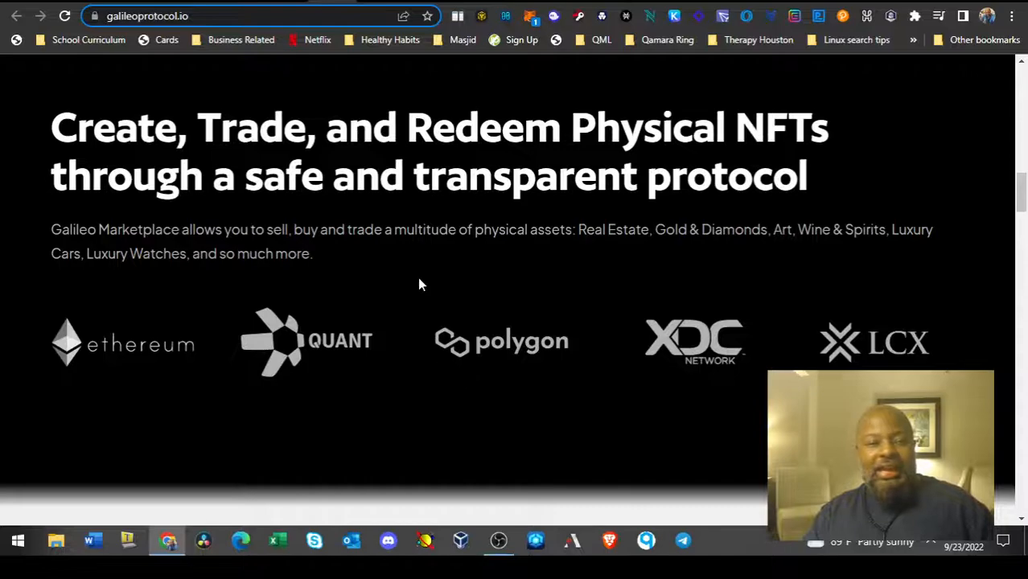
mouse_move(357, 45)
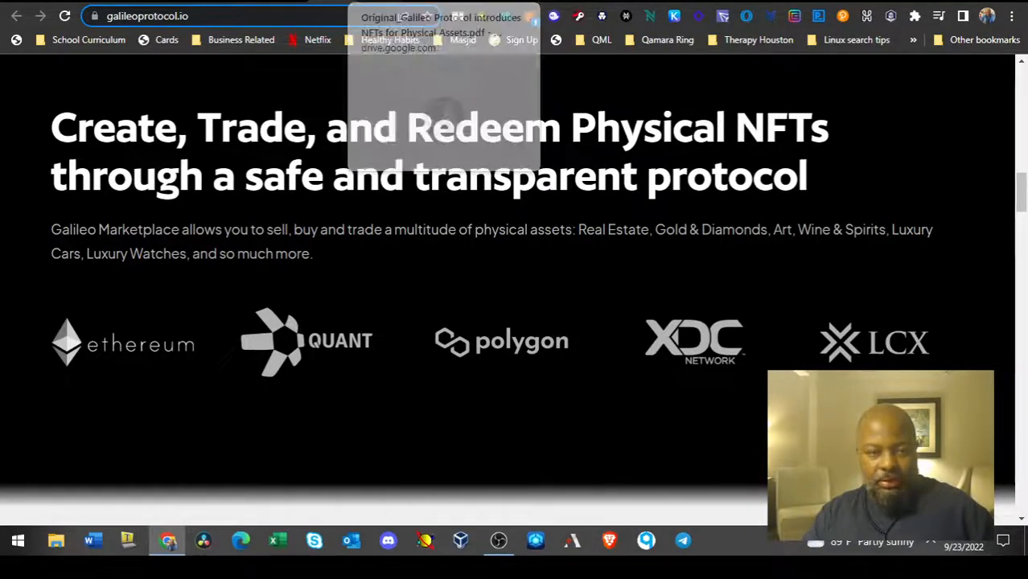
Switch to the Galileo Protocol whitepaper PDF tab and scroll to the Problems Statement page
left_click(442, 24)
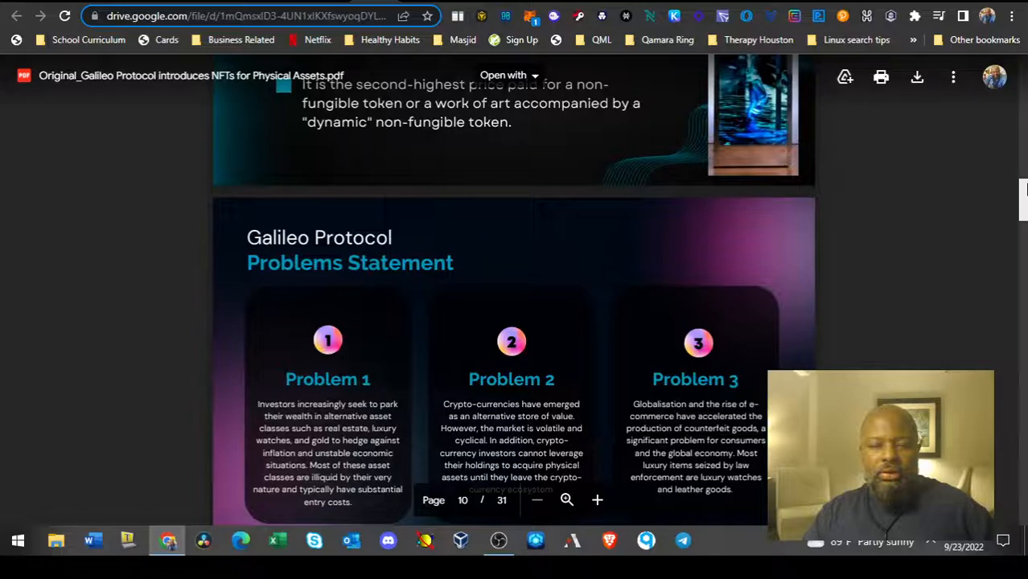
scroll("down", 3)
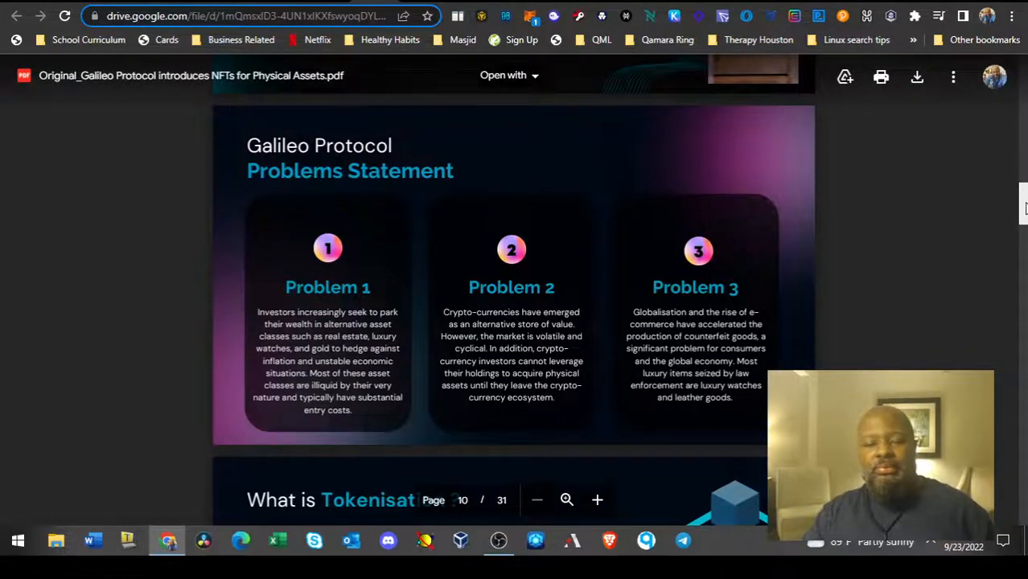
scroll("down", 3)
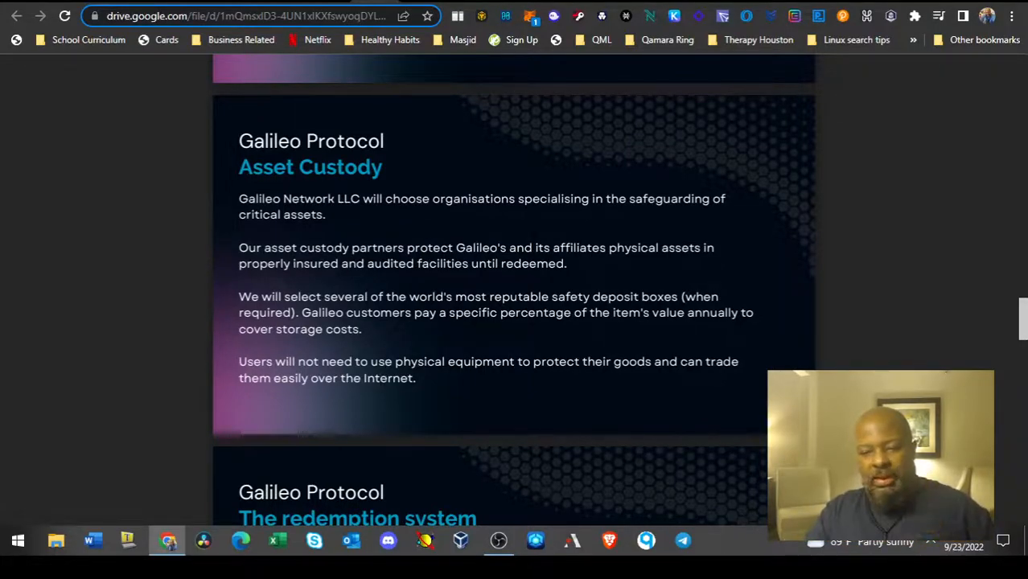
mouse_move(975, 312)
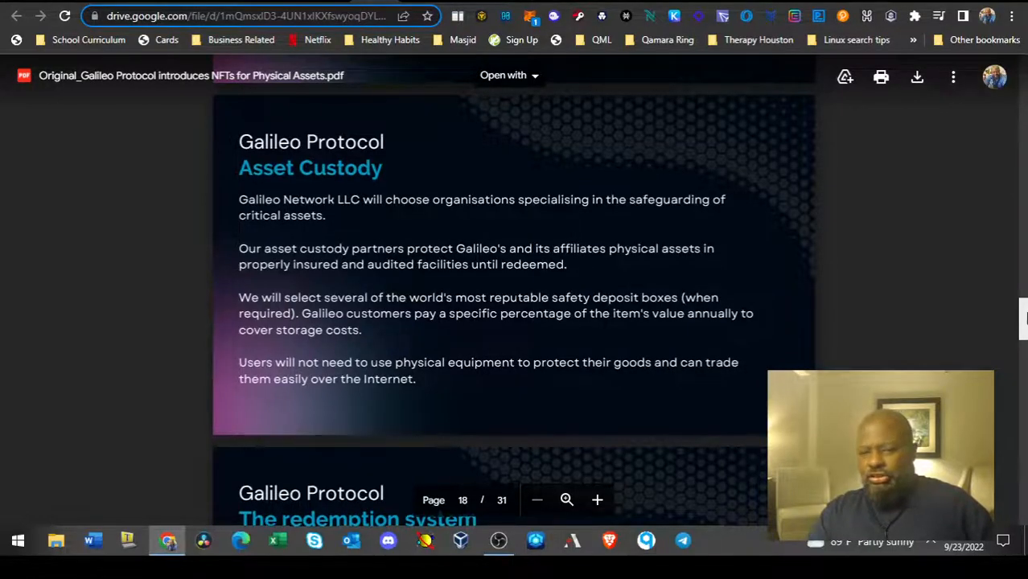
Scroll on through the whitepaper to page 19, 'The redemption system'
scroll("down", 3)
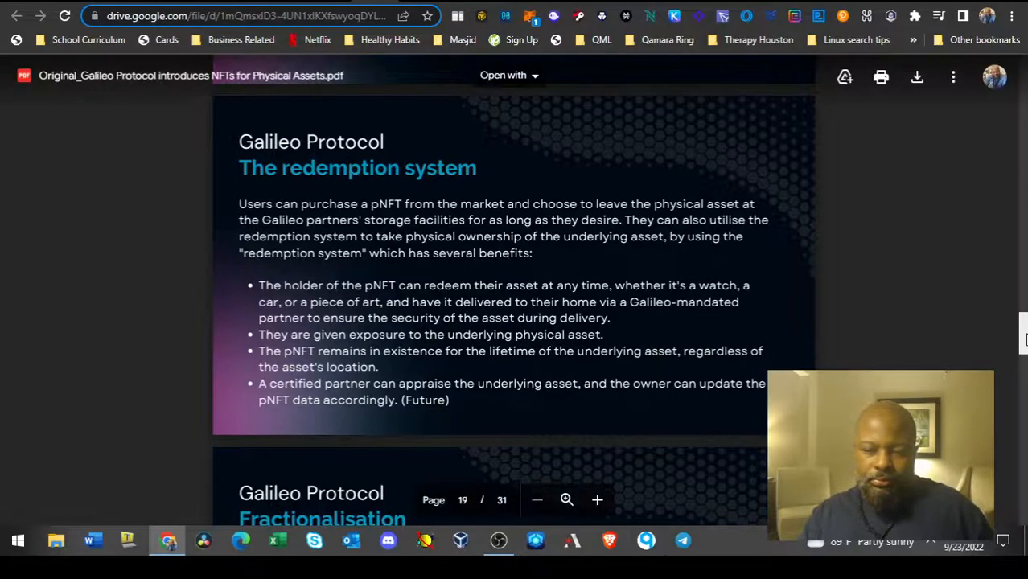
scroll("down", 3)
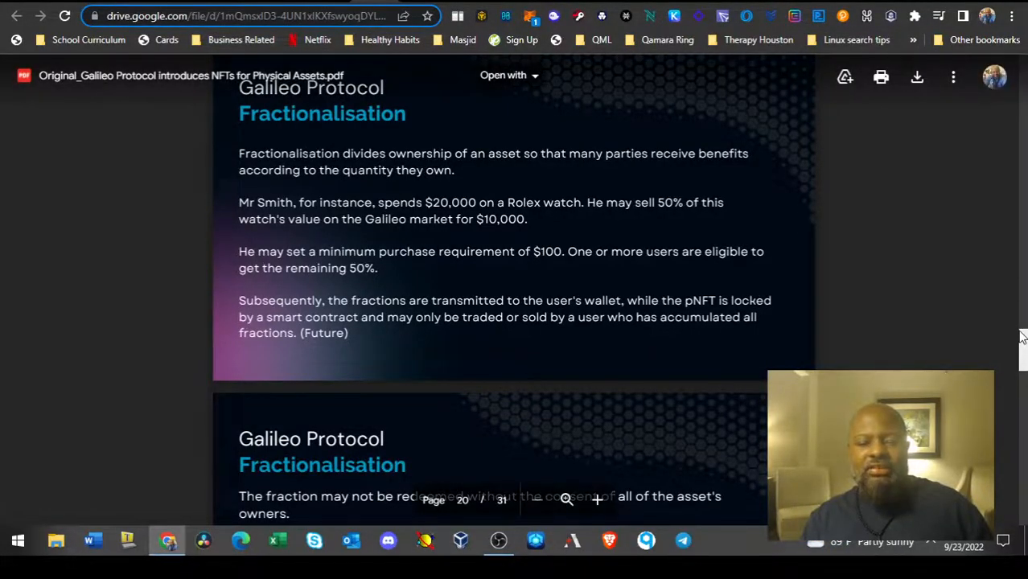
Scroll down the whitepaper past its Fractionalisation page
scroll("down", 3)
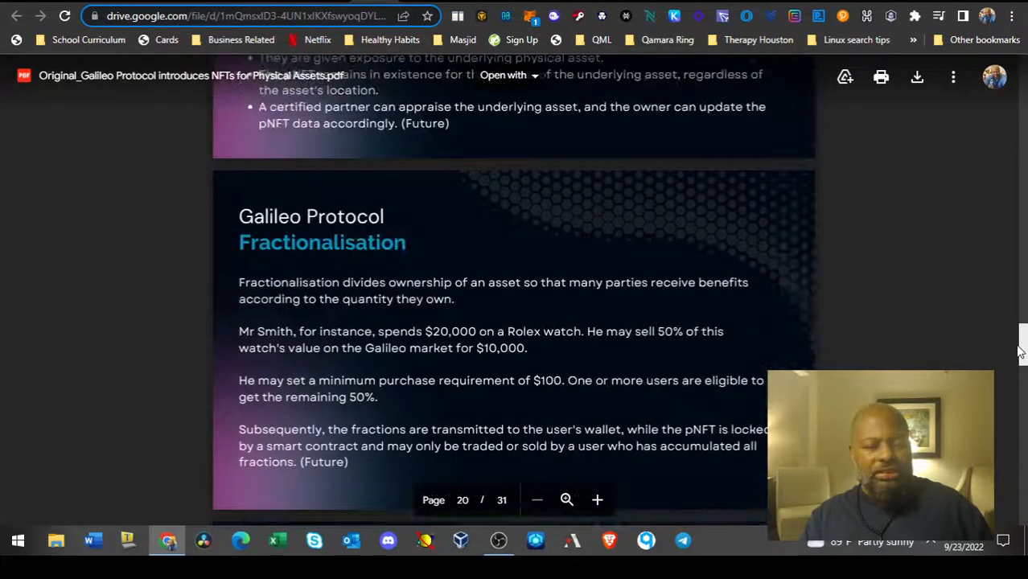
scroll("down", 3)
type("ro")
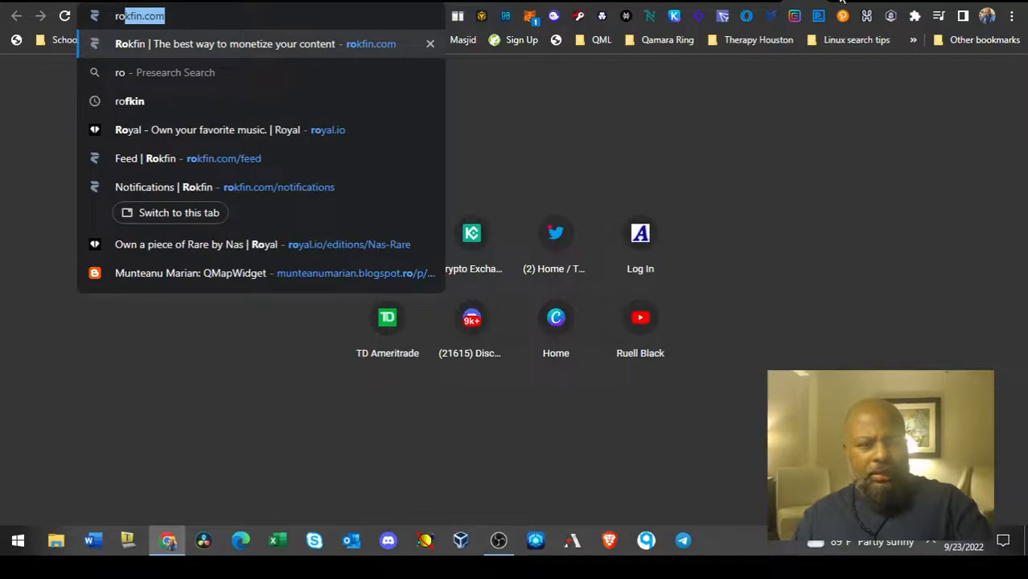
Load royal.io and scroll the Nas Rare edition page down to its Gold, Platinum and Diamond tiers
left_click(228, 128)
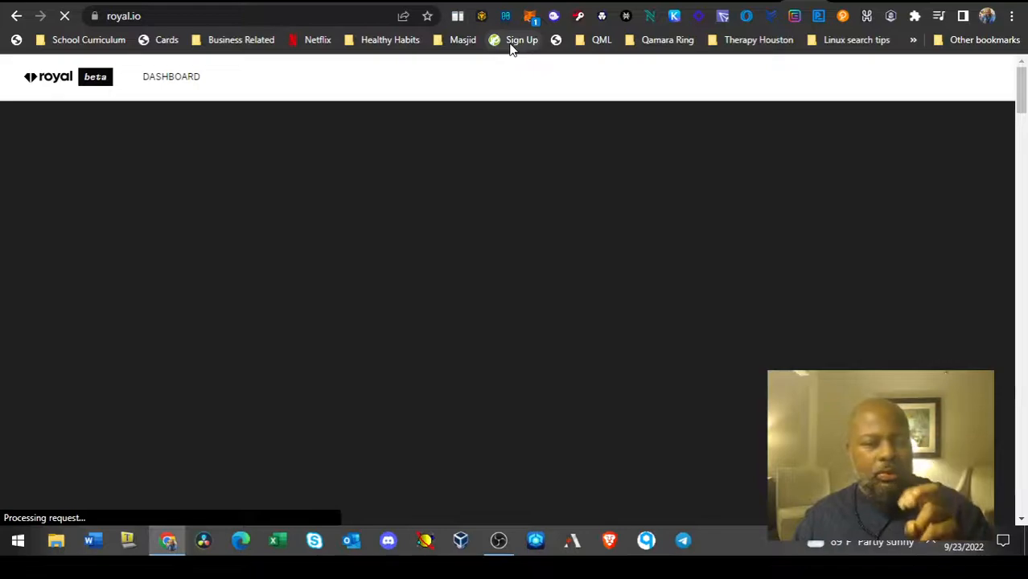
mouse_move(768, 65)
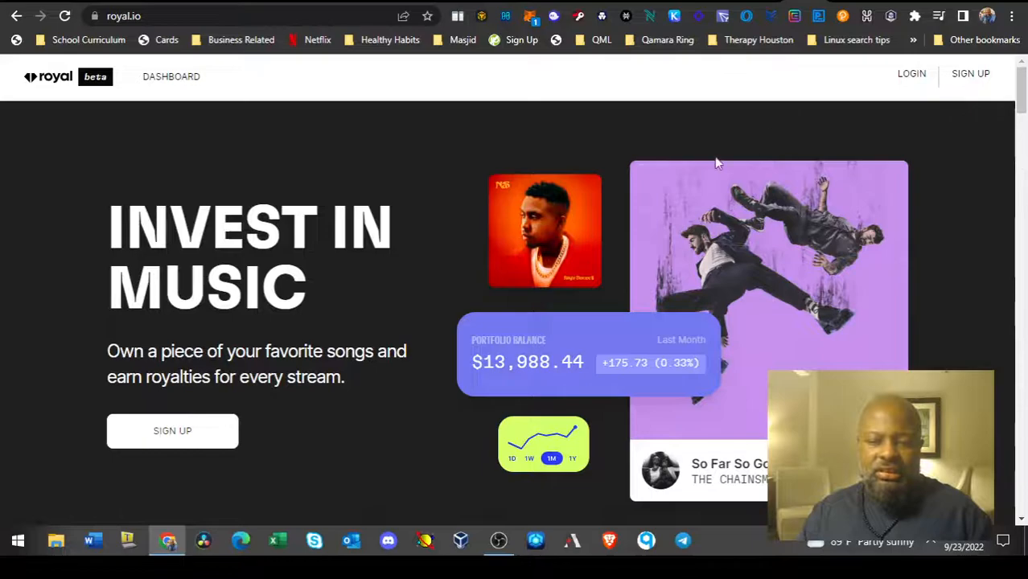
scroll("down", 3)
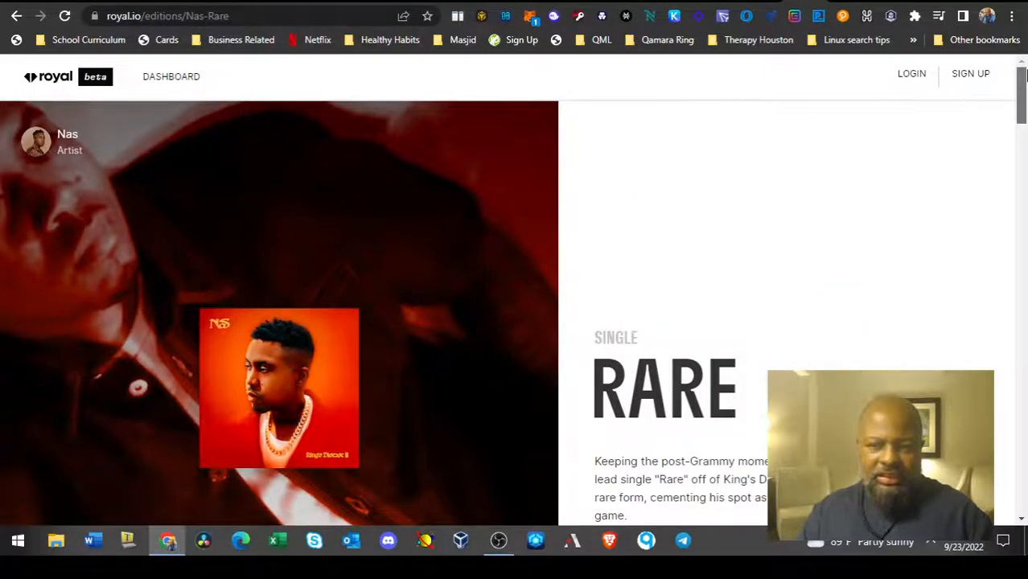
scroll("down", 3)
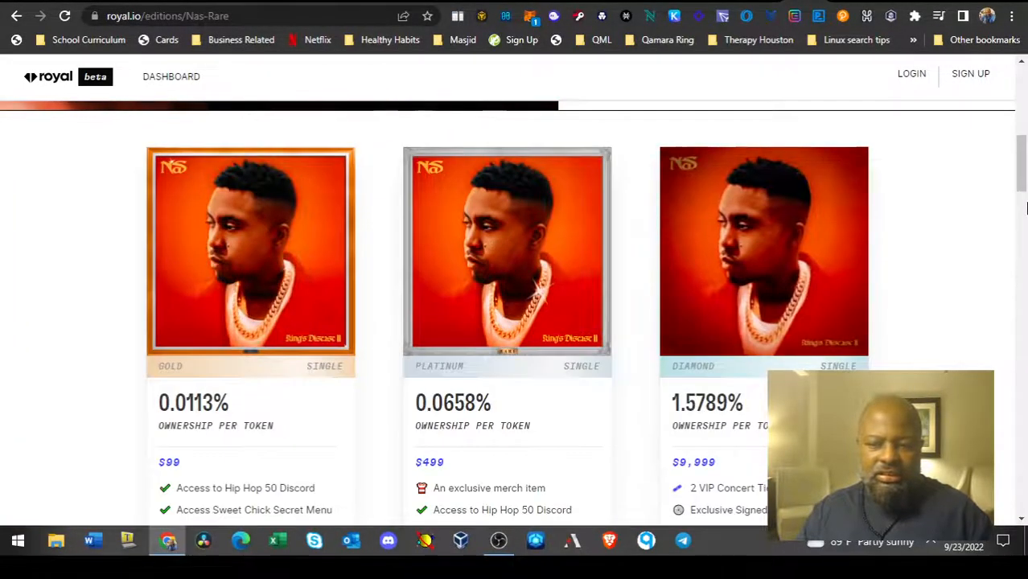
Scroll to the Rare edition's breakdown: 1,110 tokens, 50% ownership, $369k raised
scroll("down", 3)
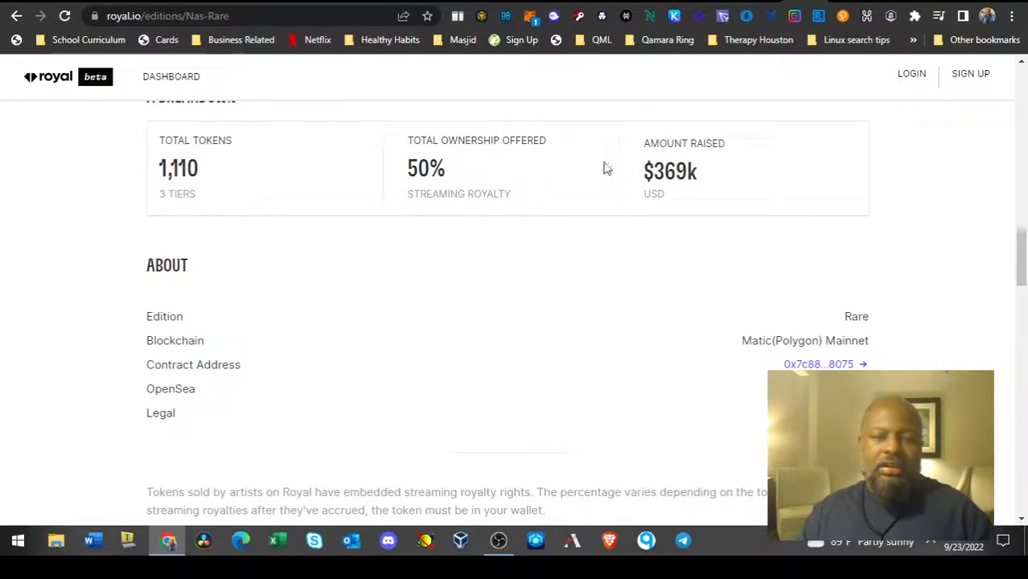
mouse_move(656, 177)
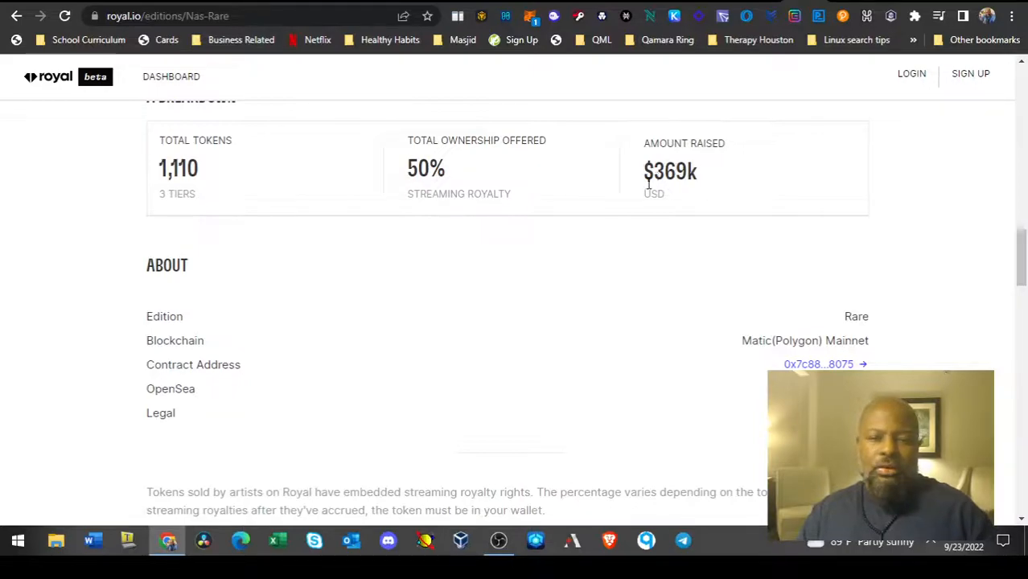
mouse_move(695, 88)
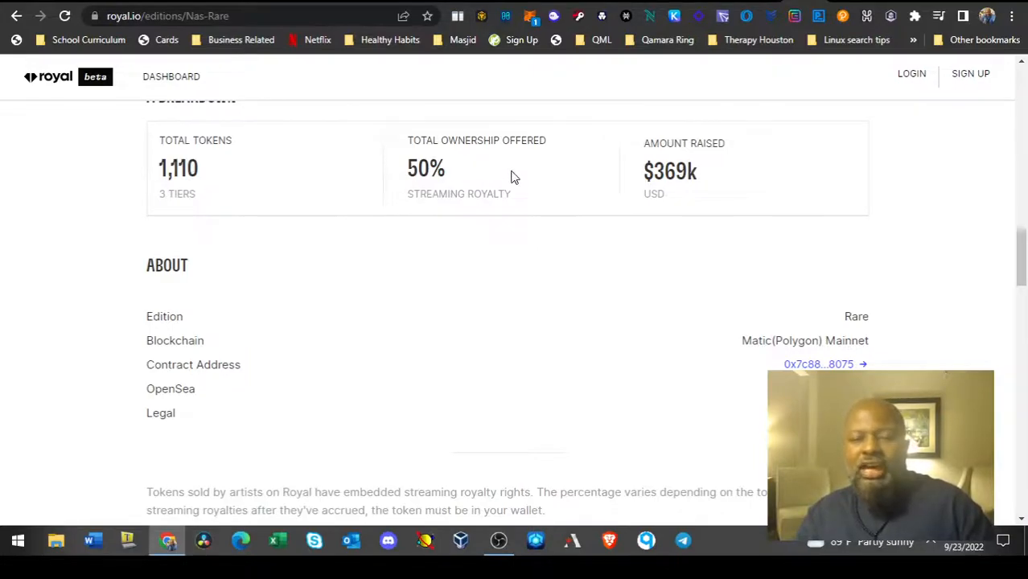
mouse_move(581, 209)
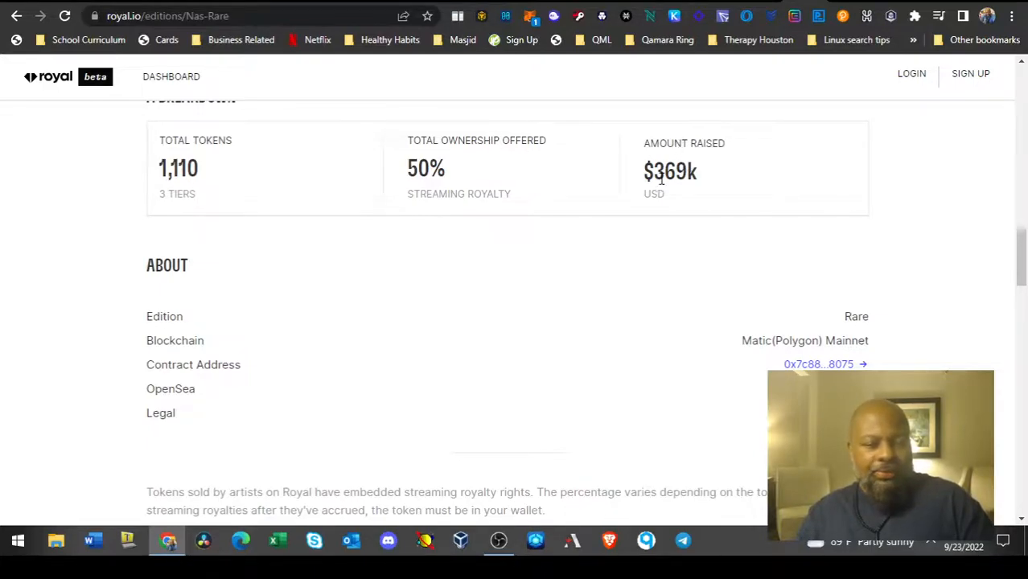
mouse_move(463, 329)
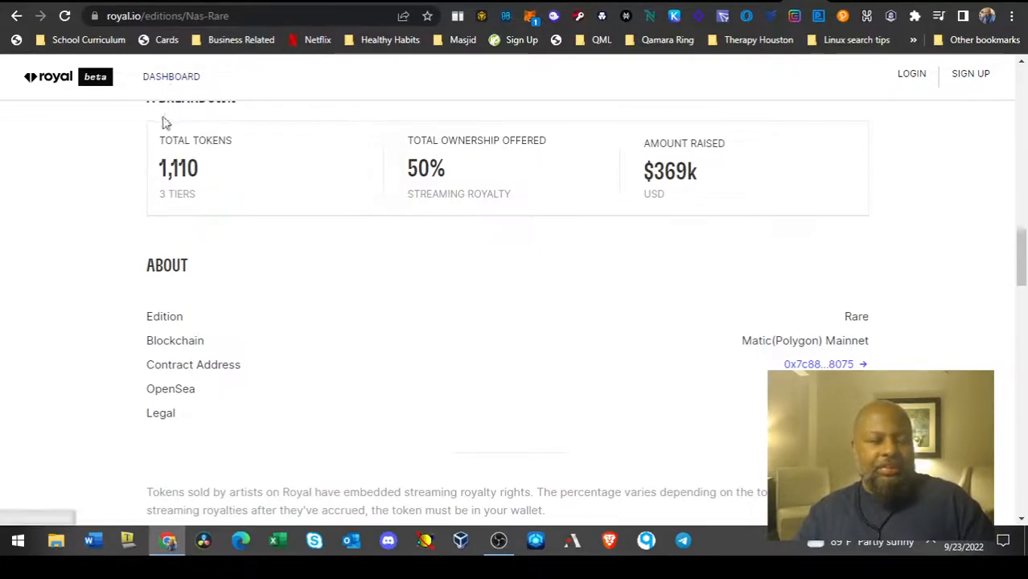
mouse_move(262, 163)
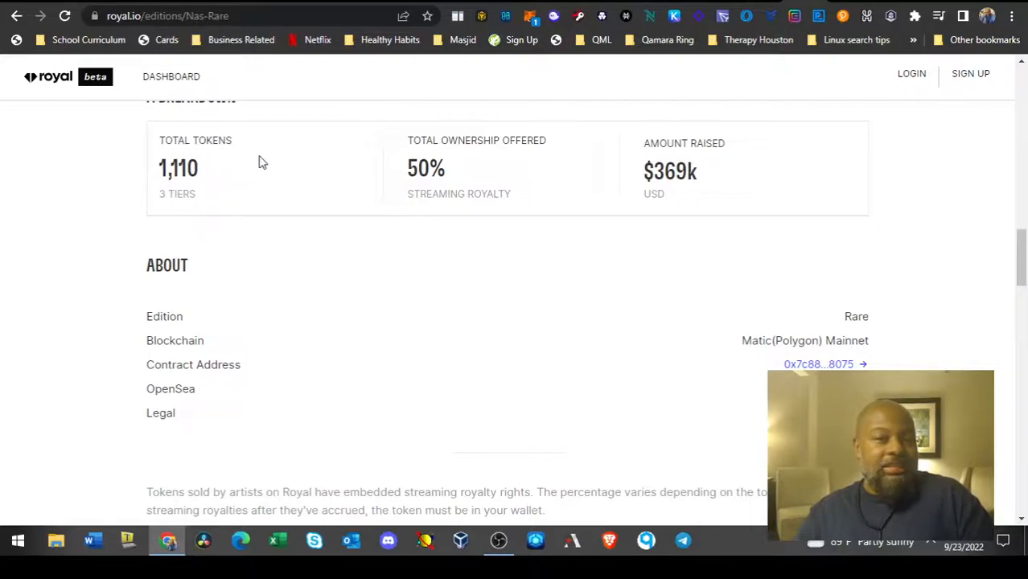
mouse_move(310, 199)
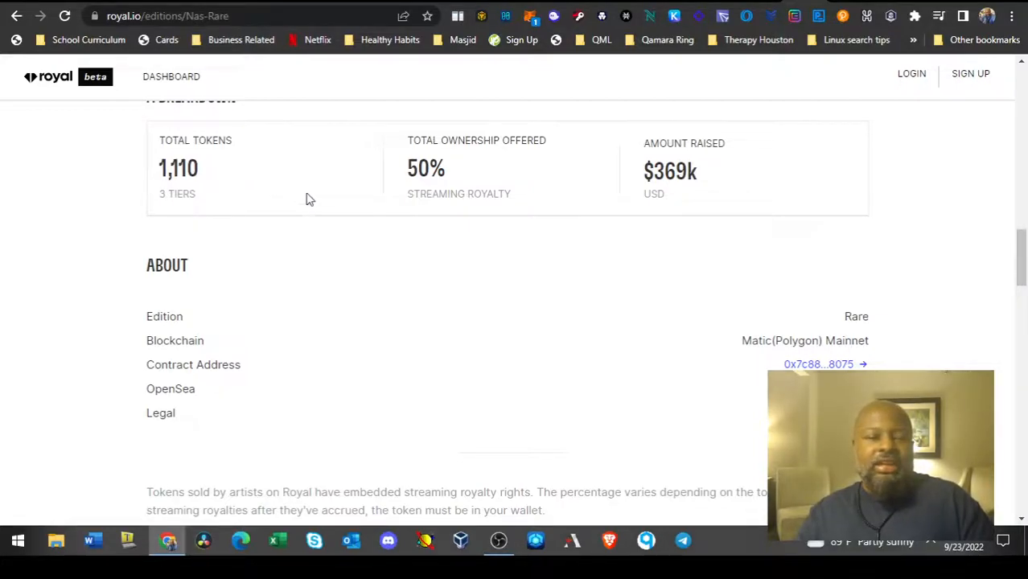
mouse_move(375, 245)
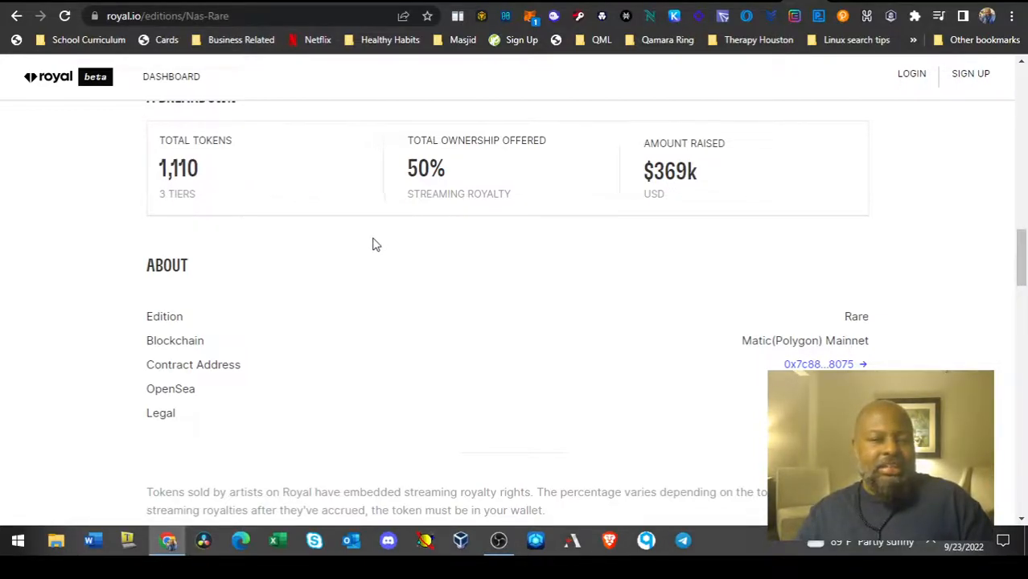
mouse_move(427, 219)
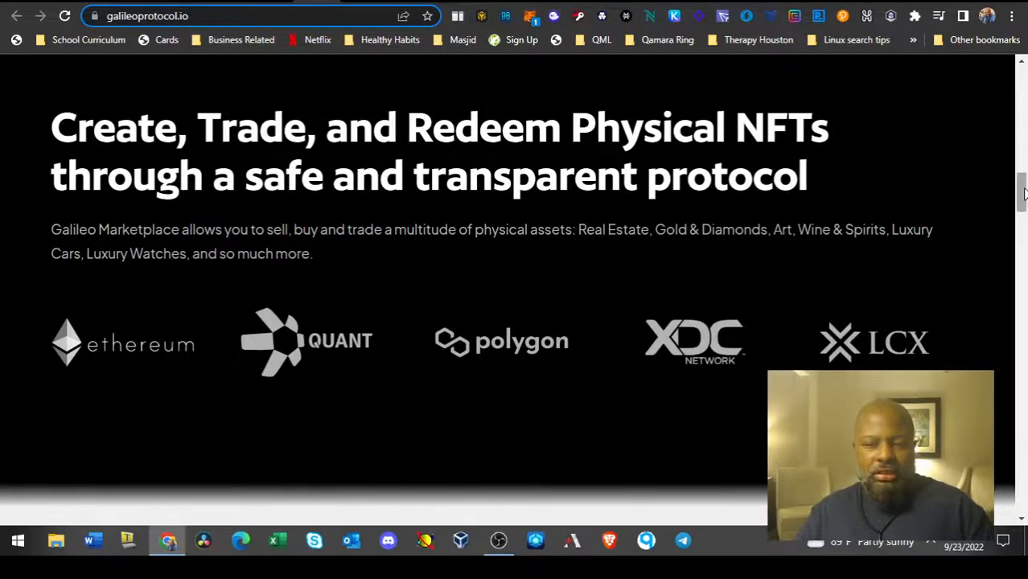
Scroll down the galileoprotocol.io physical NFT marketplace homepage
scroll("down", 3)
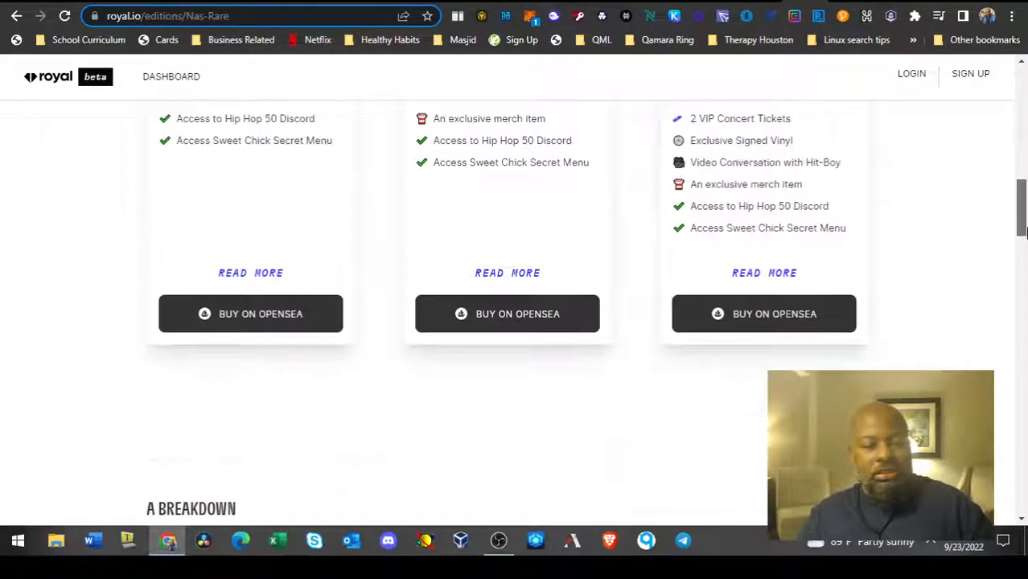
Scroll the Nas Rare page back toward its breakdown totals section
scroll("up", 3)
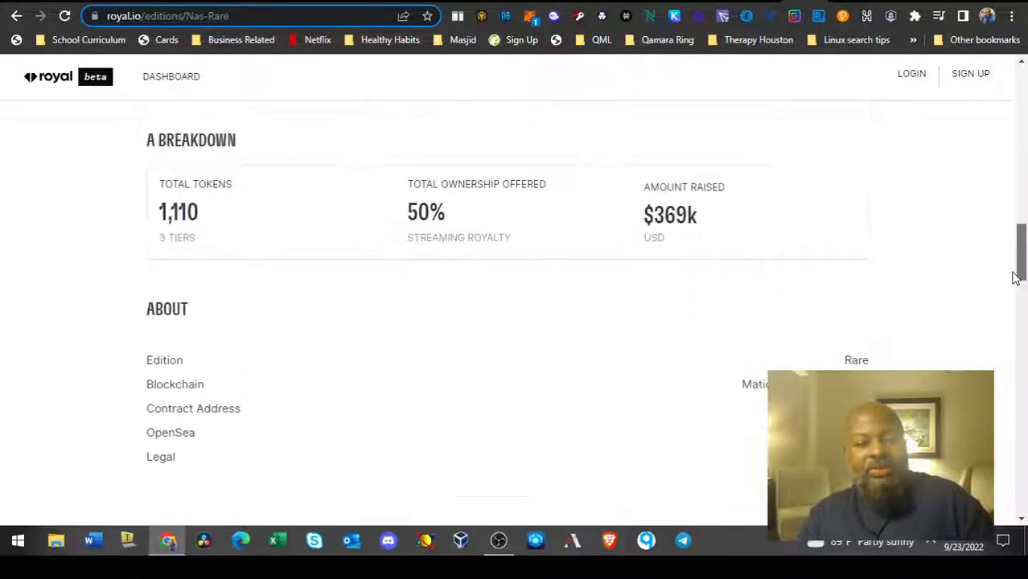
scroll("up", 3)
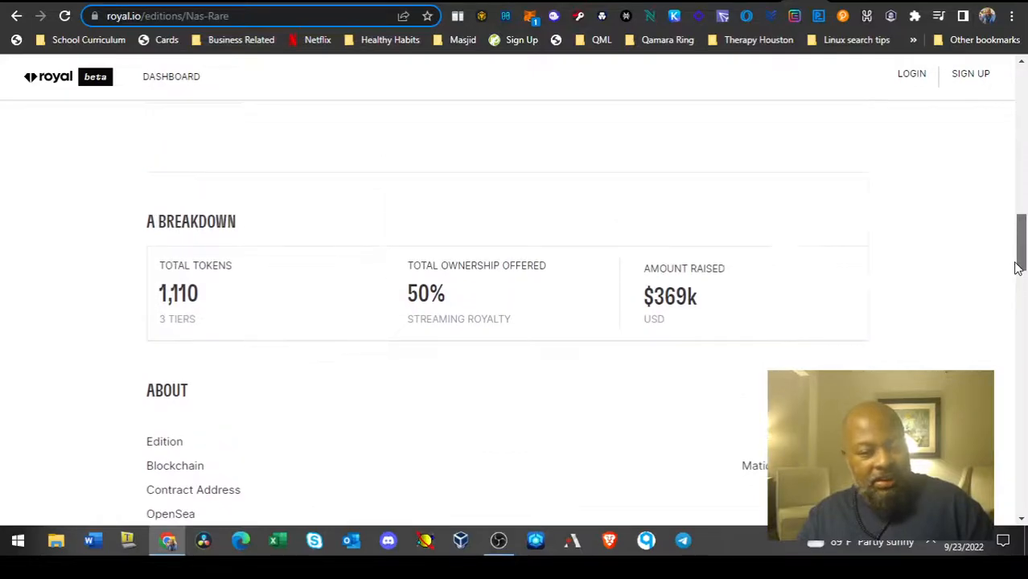
scroll("up", 3)
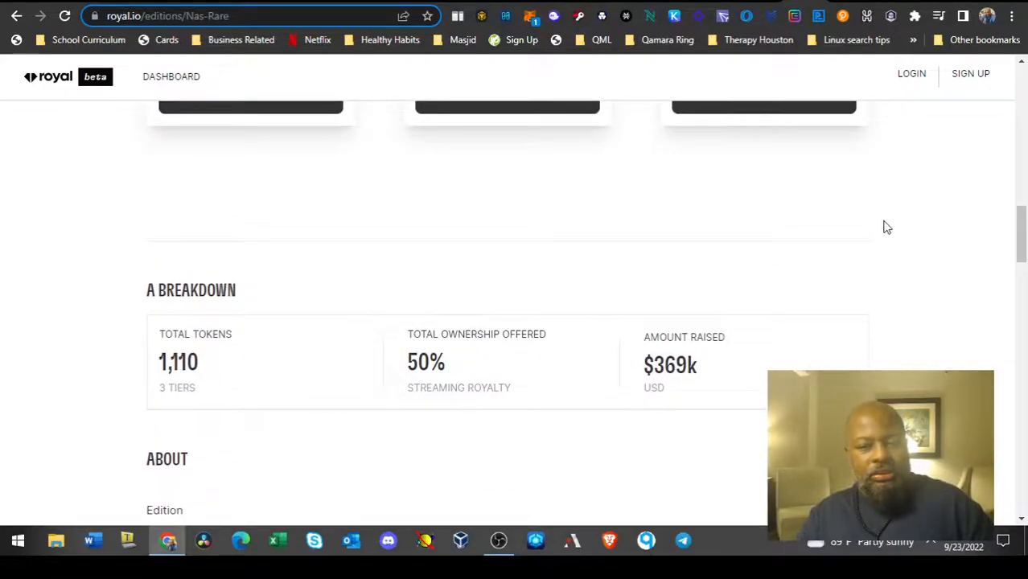
mouse_move(715, 326)
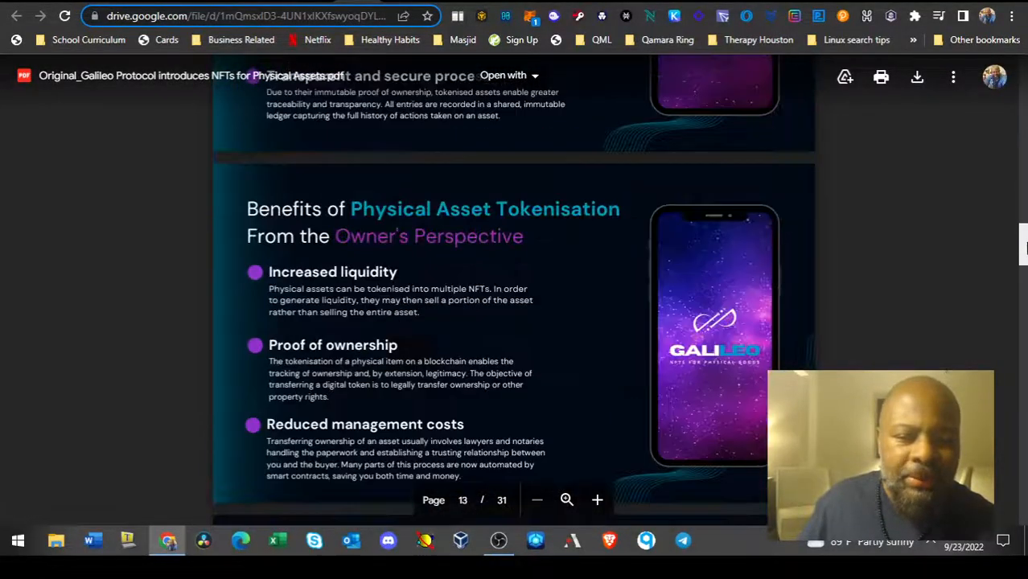
Scroll the whitepaper down through its Quant Network page (page 22)
scroll("down", 3)
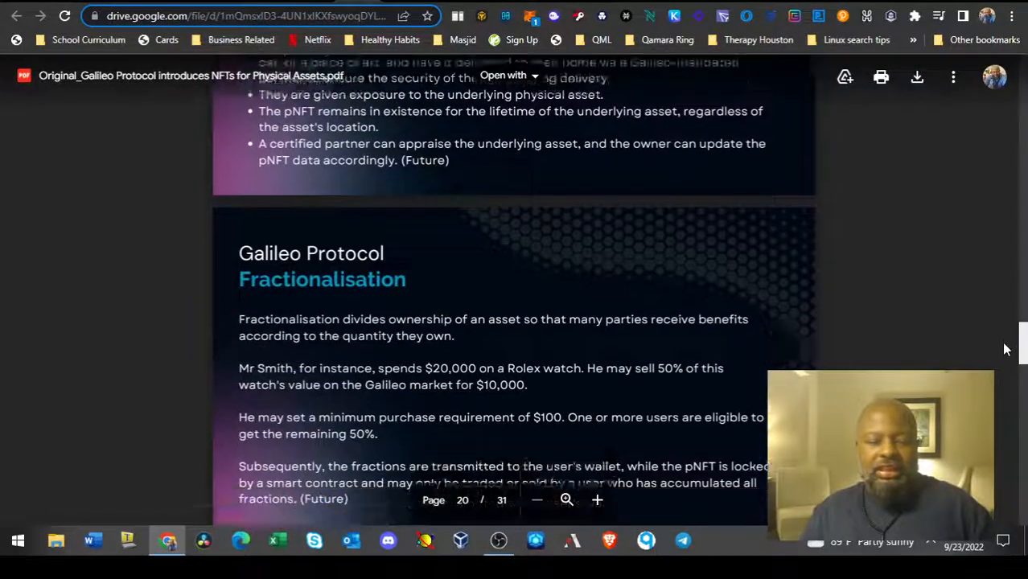
scroll("down", 3)
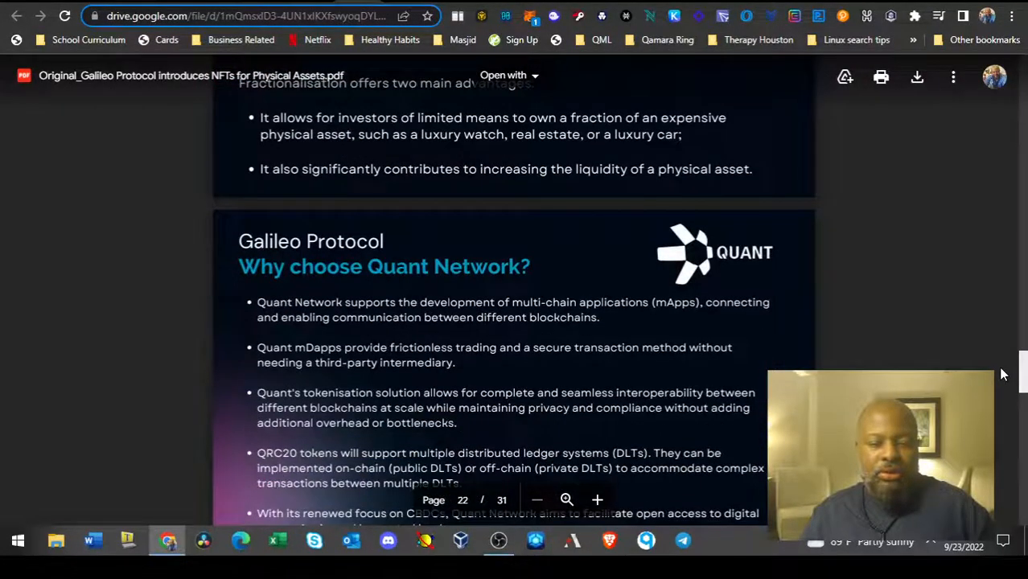
scroll("down", 3)
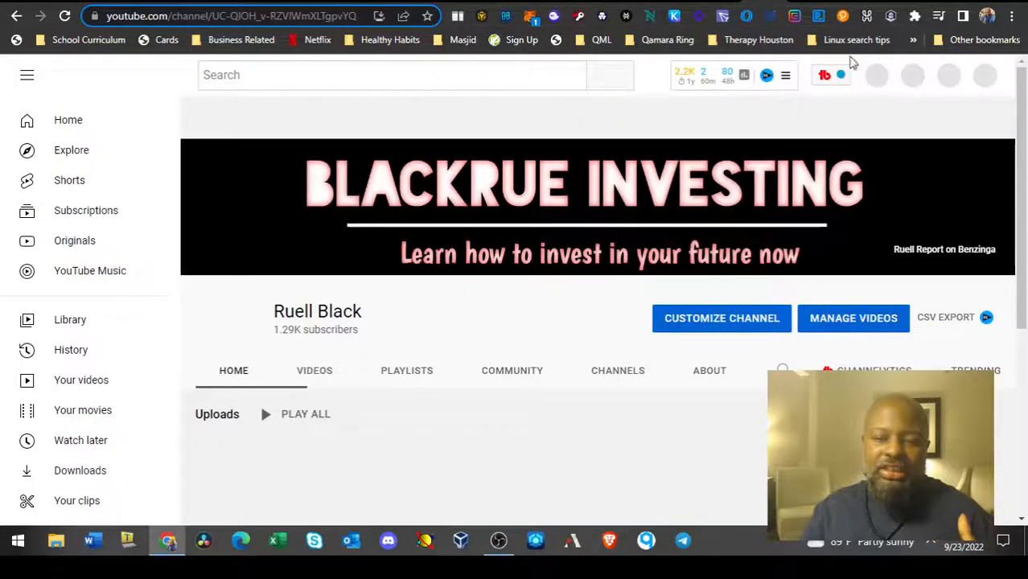
Search the YouTube channel's uploads for 'iso 20022'
scroll("down", 3)
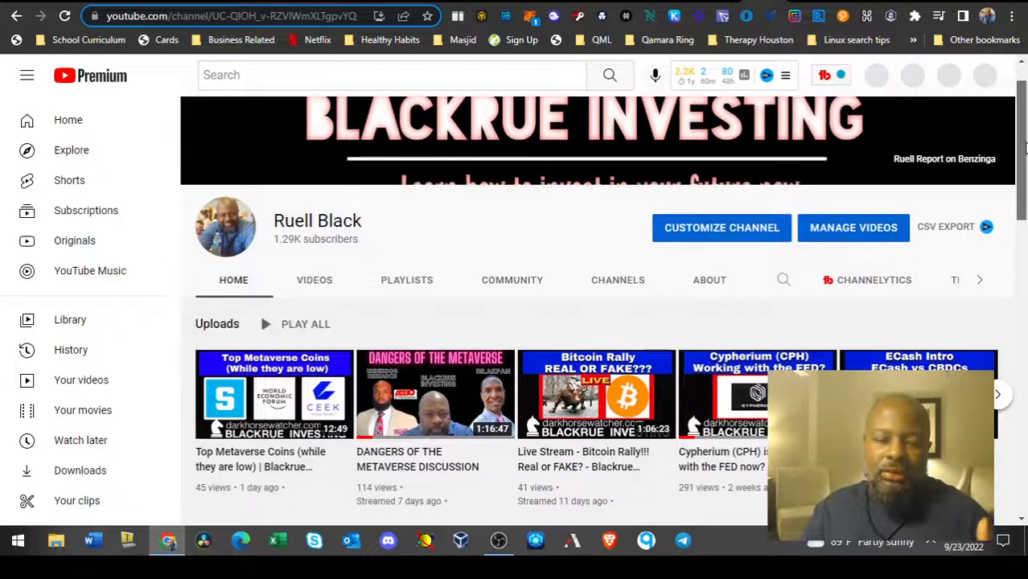
mouse_move(505, 417)
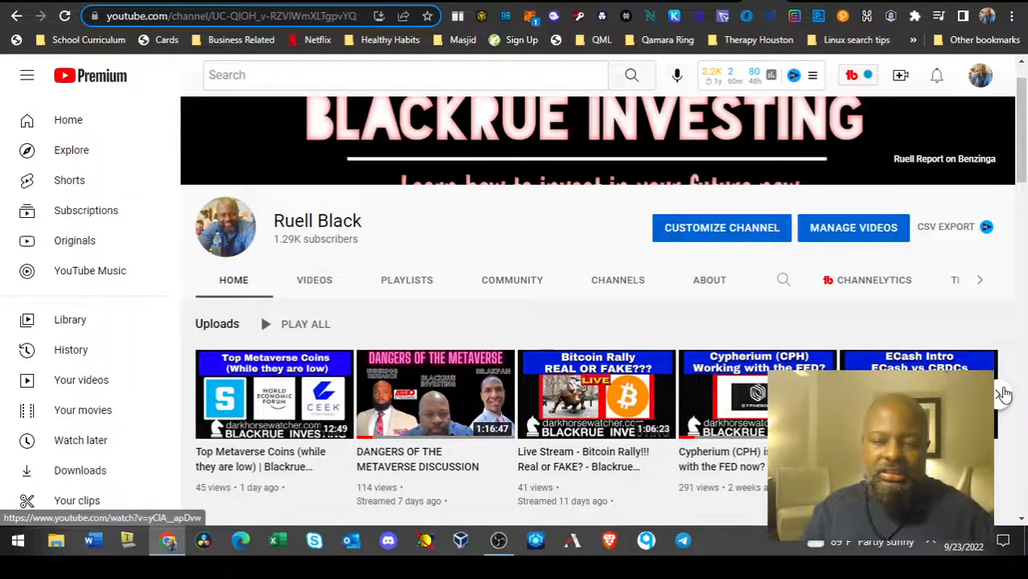
left_click(1003, 394)
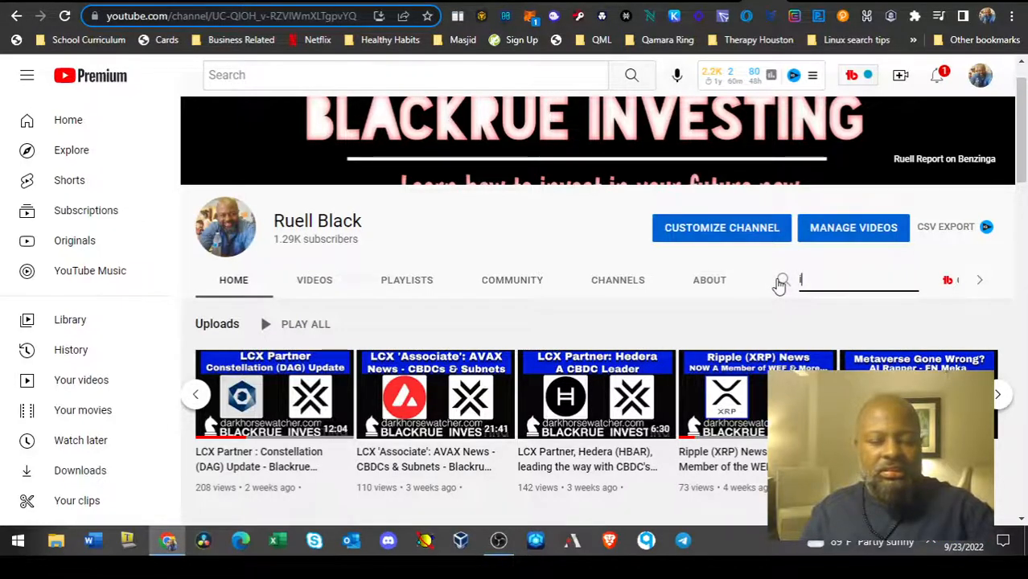
type("iso 20022")
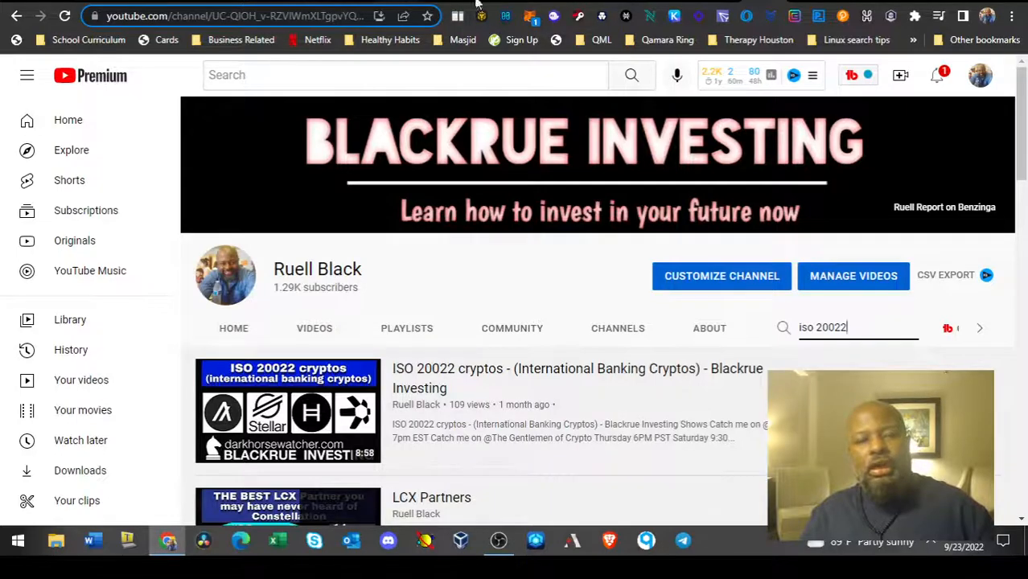
mouse_move(336, 439)
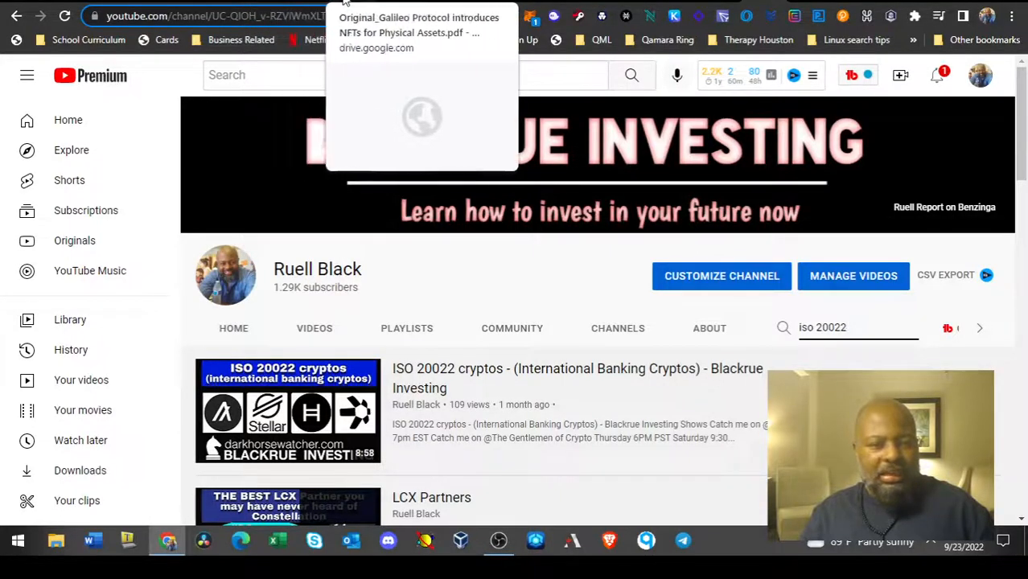
Return to the Drive PDF and scroll toward the 2022–2023 Roadmap page
left_click(418, 26)
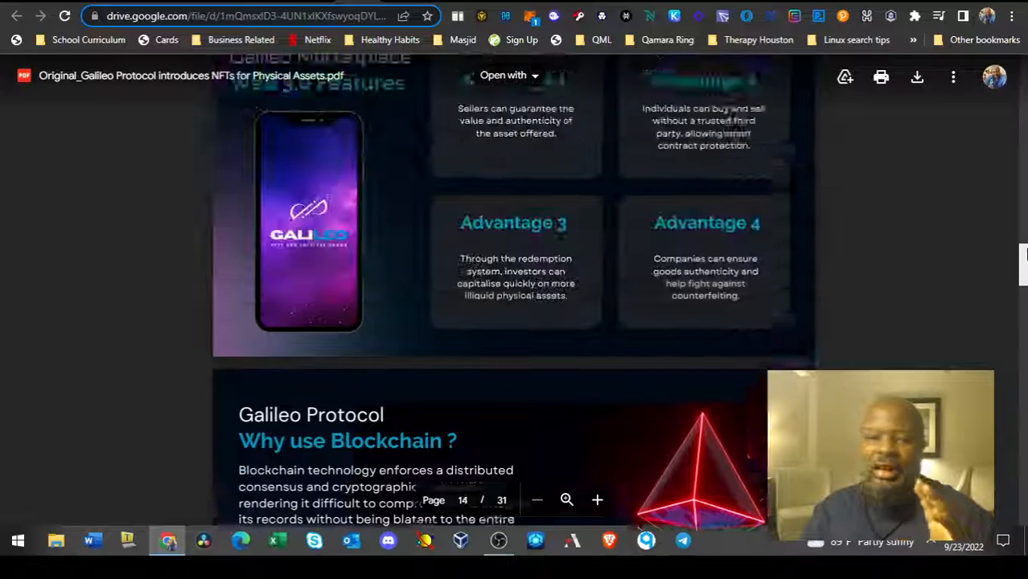
scroll("up", 3)
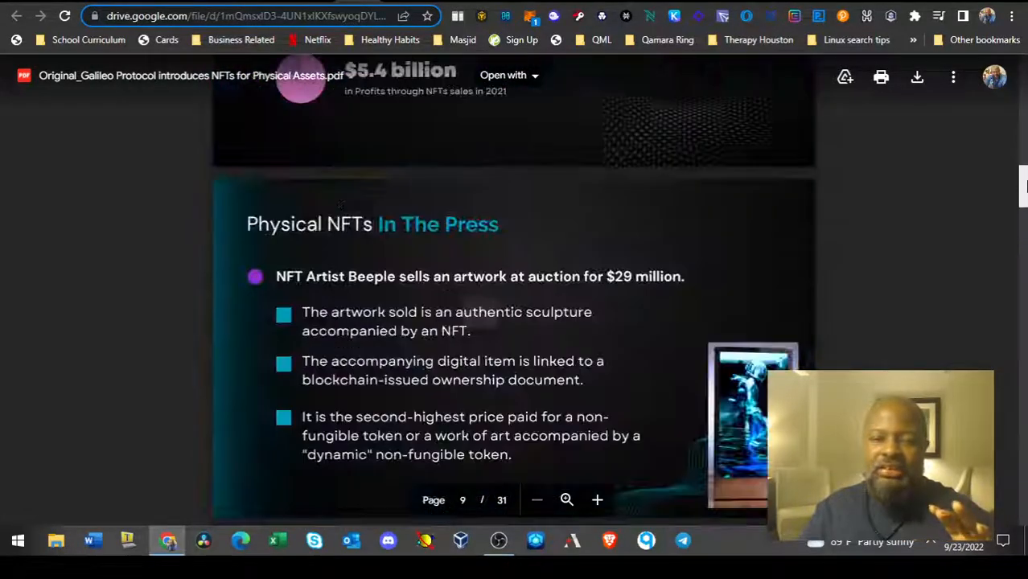
scroll("down", 3)
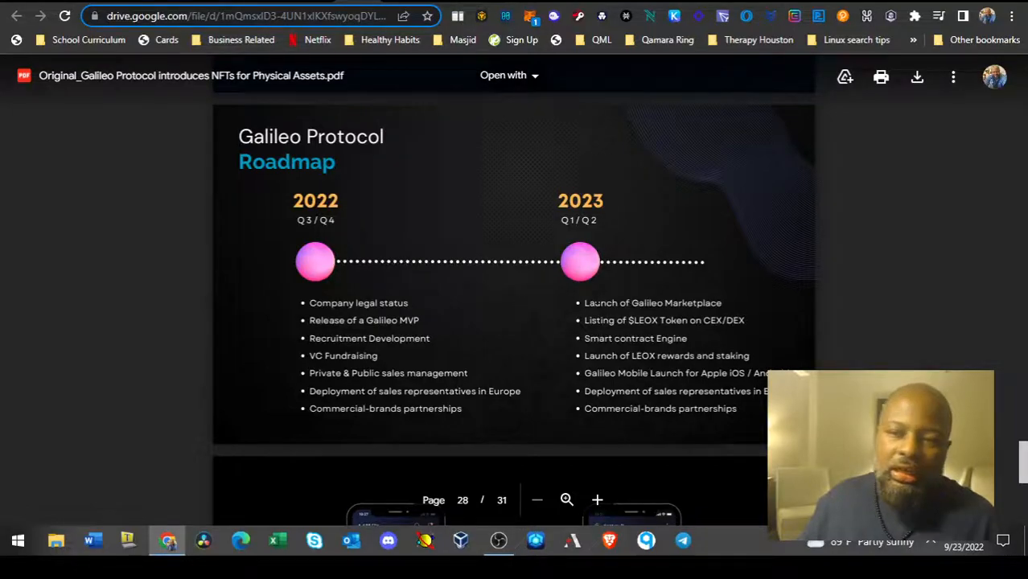
Skim through the remaining whitepaper pages in the Drive PDF viewer
scroll("down", 3)
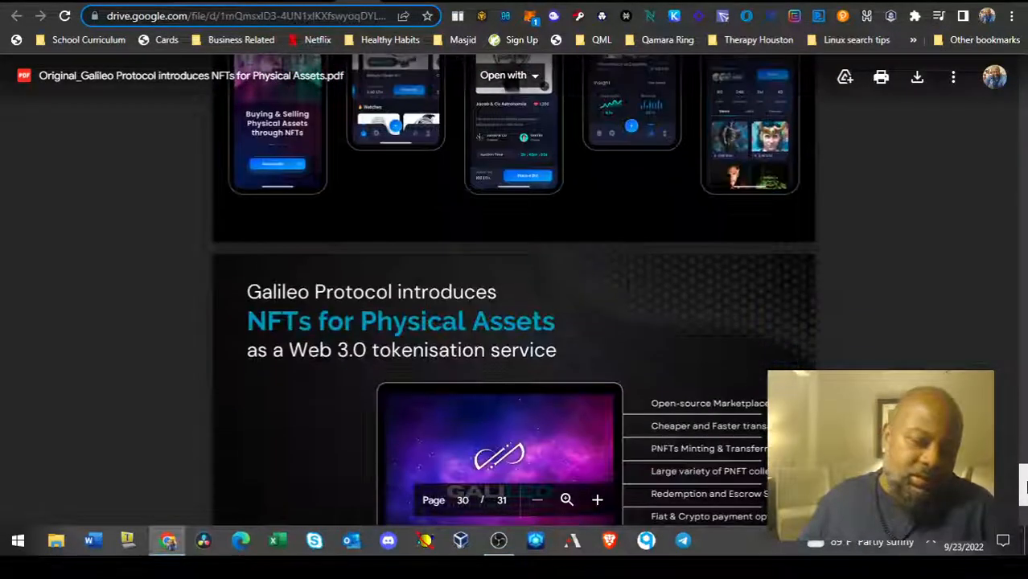
scroll("down", 3)
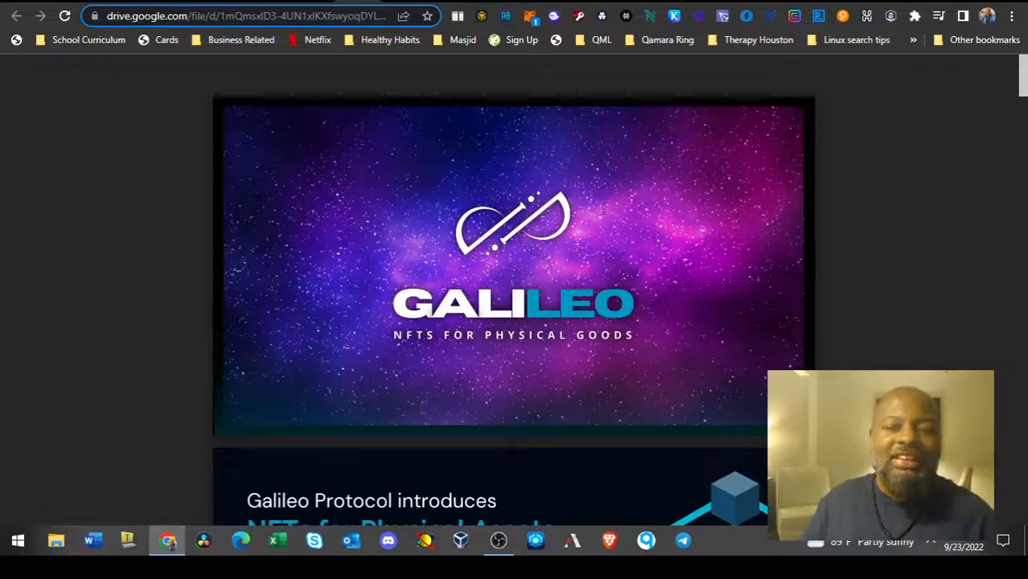
scroll("down", 3)
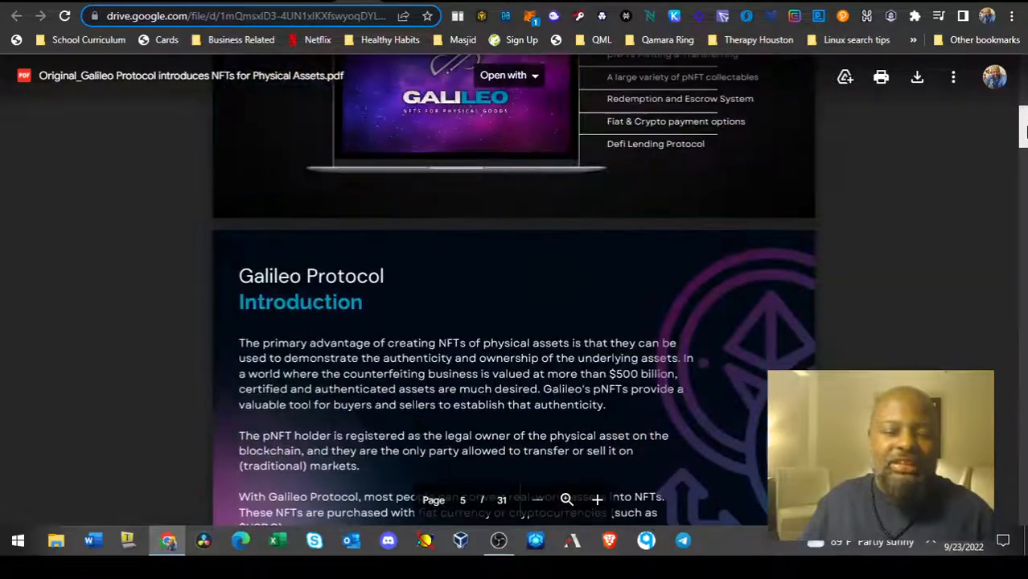
scroll("down", 3)
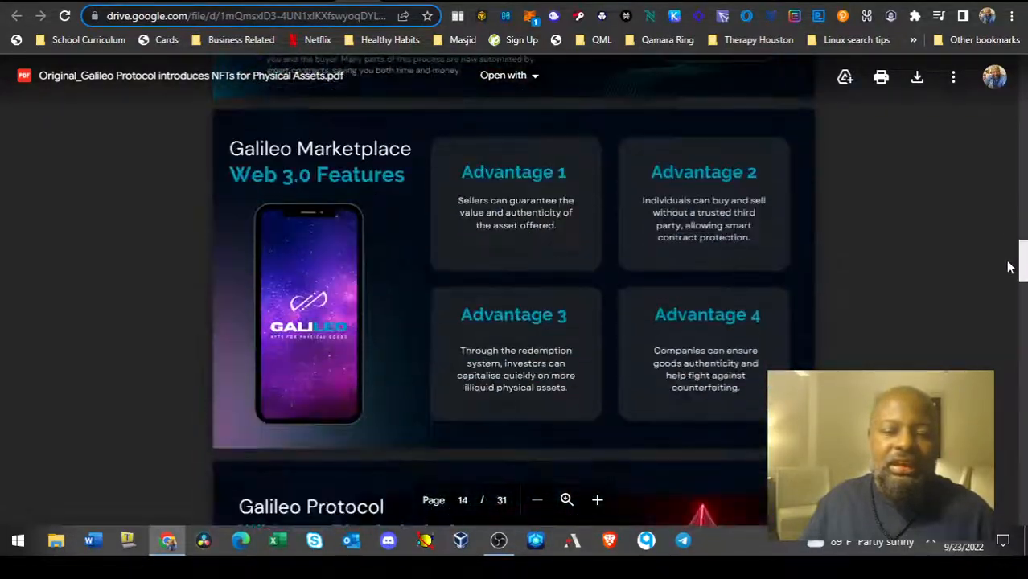
scroll("down", 3)
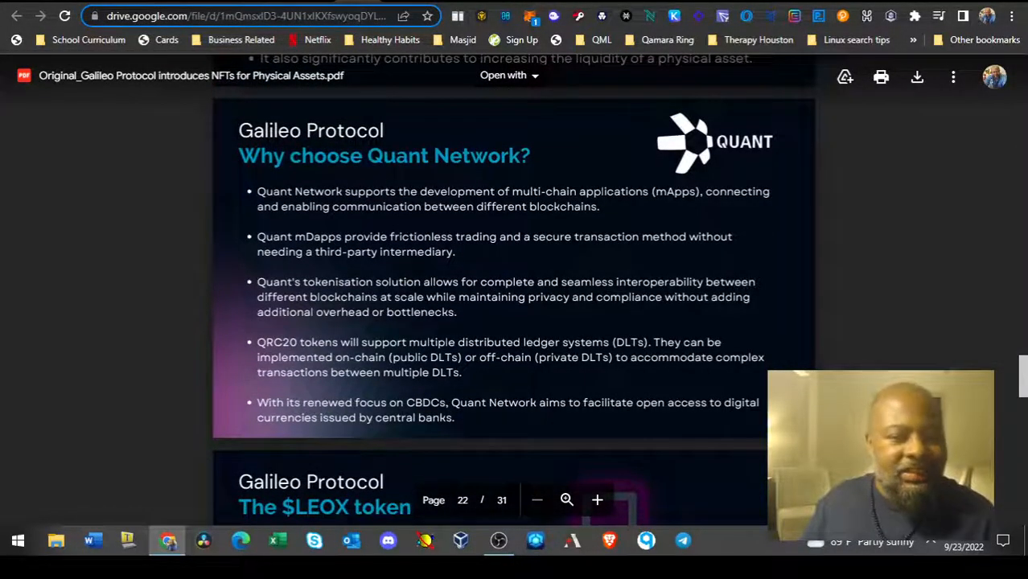
scroll("down", 3)
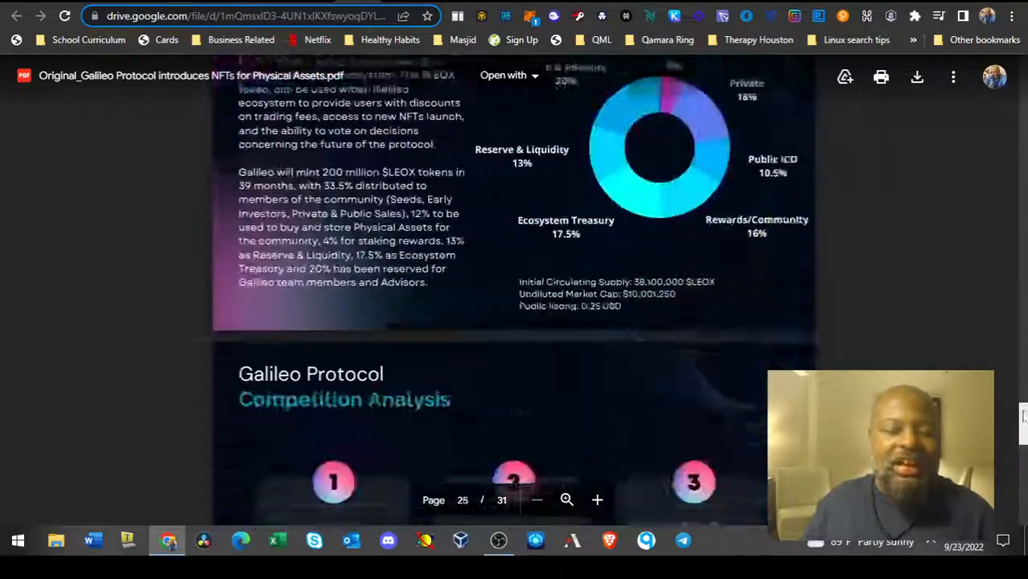
scroll("down", 3)
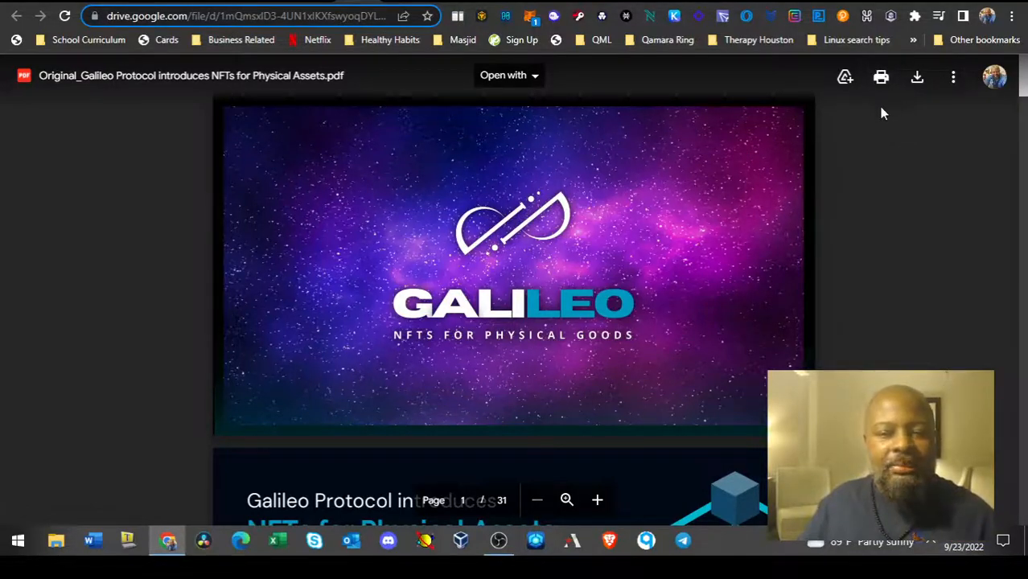
mouse_move(862, 175)
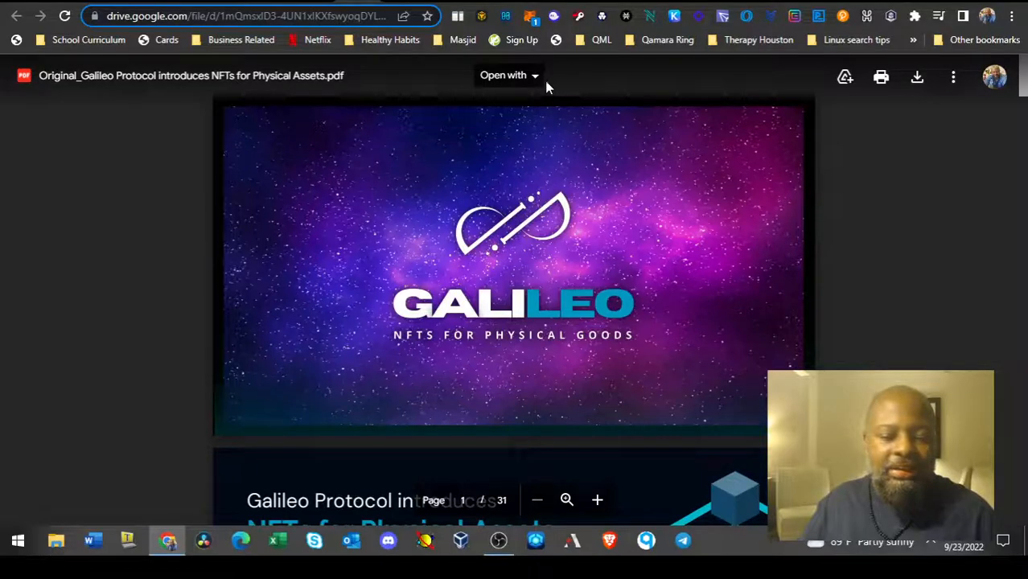
Switch from Chrome to OBS Studio via the Windows taskbar
left_click(496, 541)
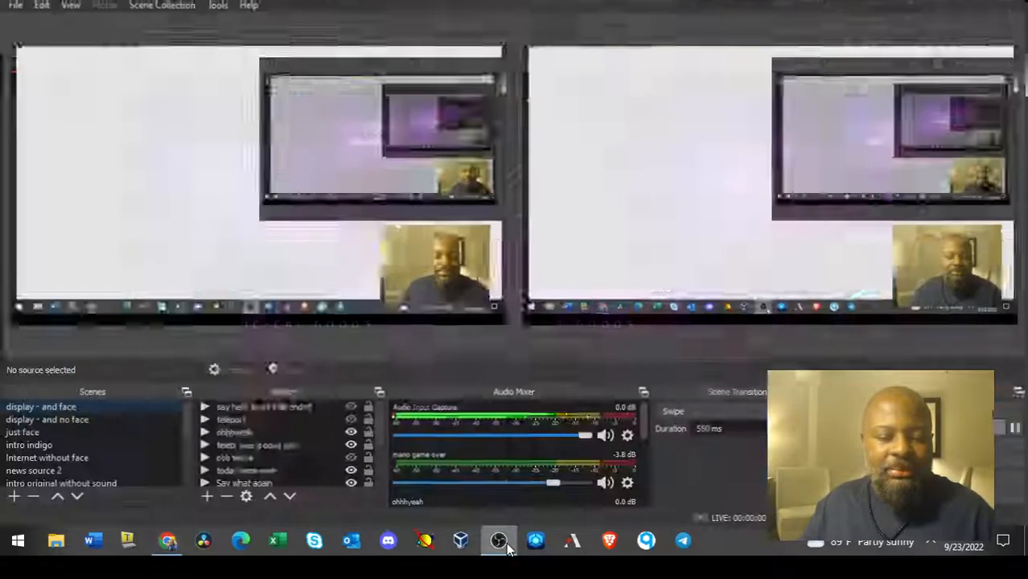